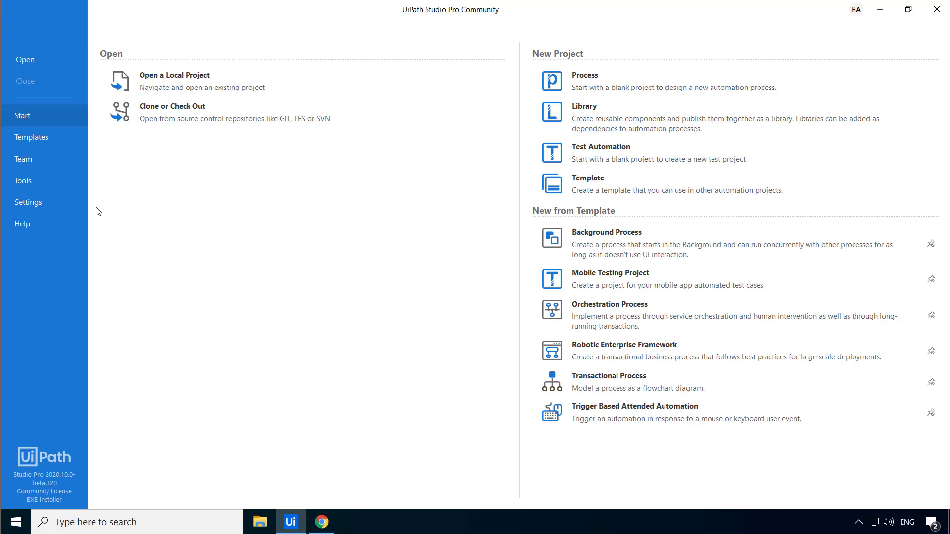
pyautogui.moveTo(171, 93)
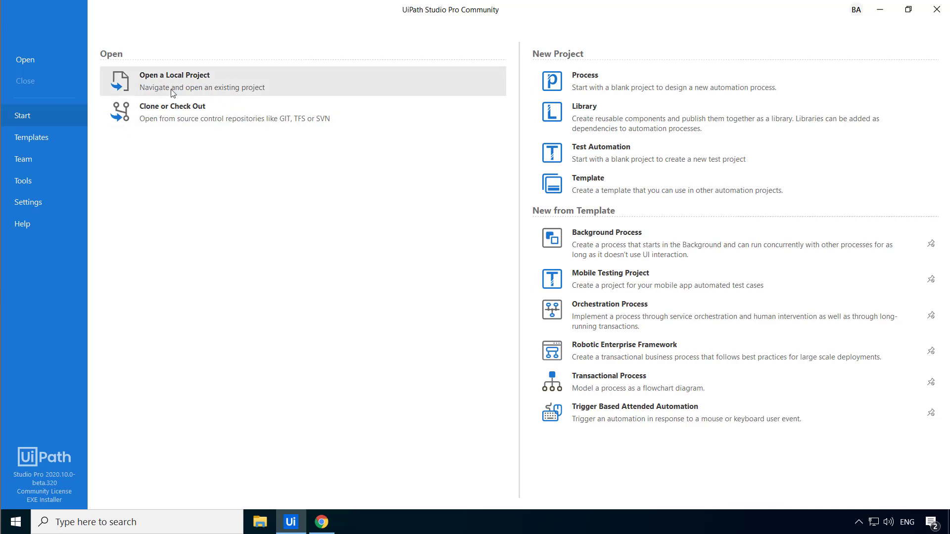
# - Browse the Team source-control page, return to Start, then show the project templates gallery
pyautogui.click(202, 82)
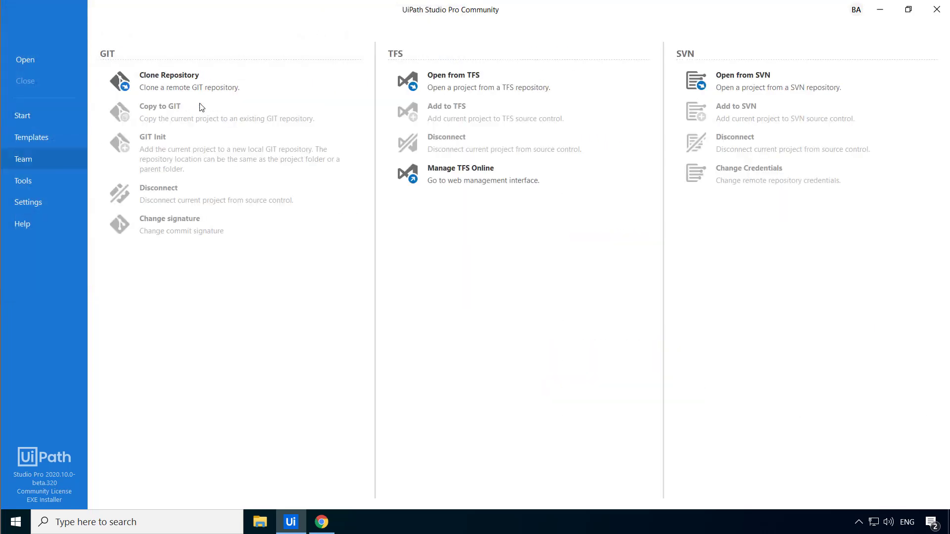
pyautogui.moveTo(313, 112)
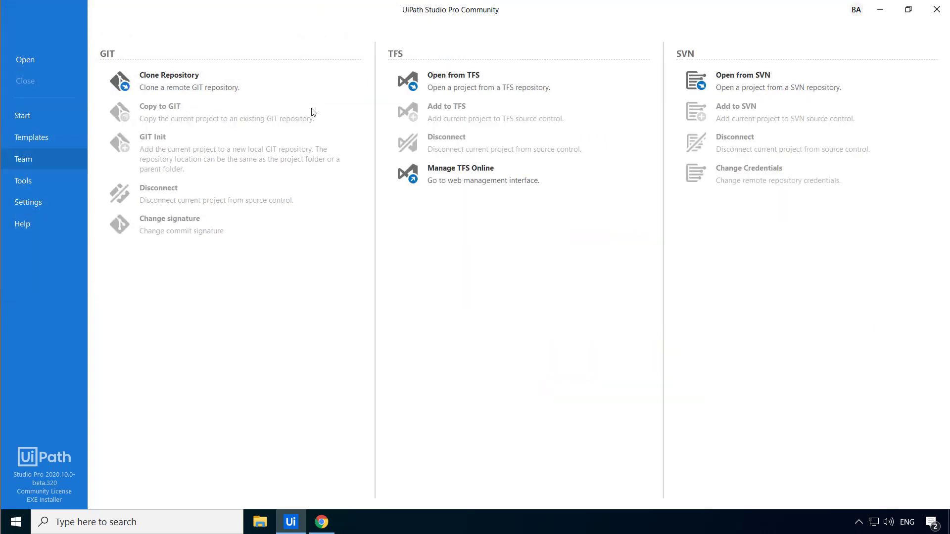
pyautogui.moveTo(97, 161)
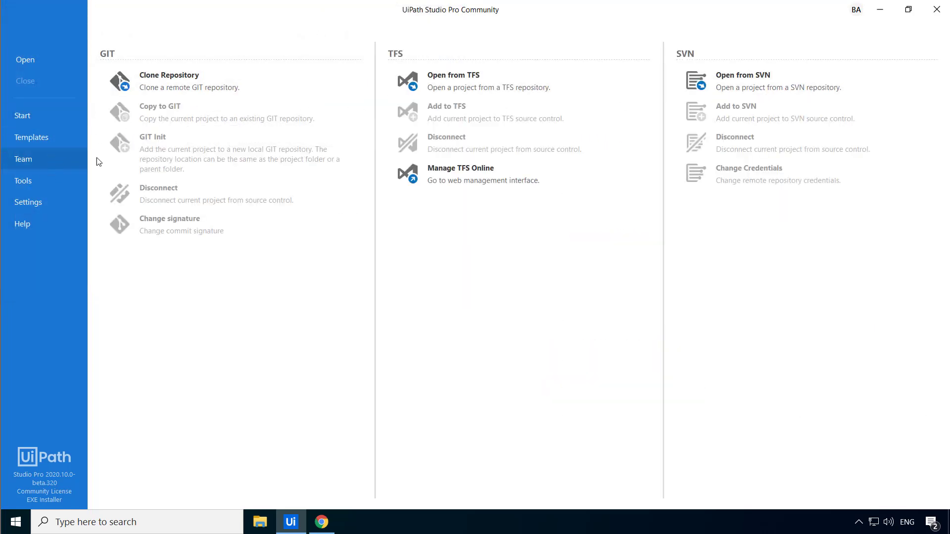
pyautogui.click(23, 116)
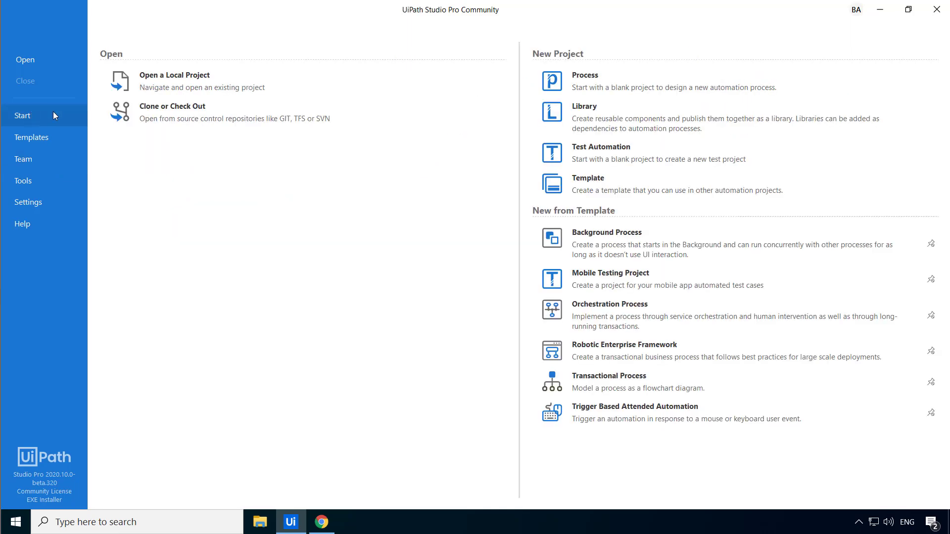
pyautogui.moveTo(151, 113)
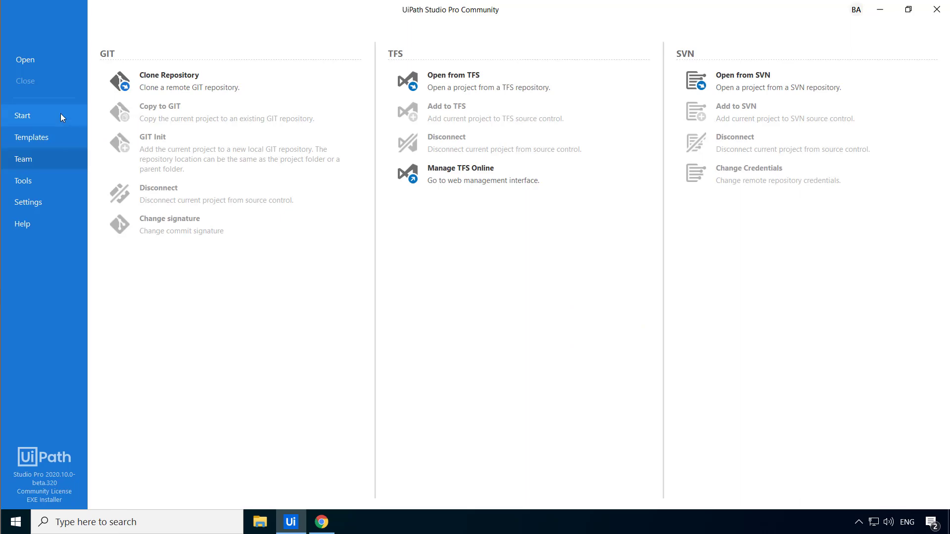
pyautogui.click(23, 116)
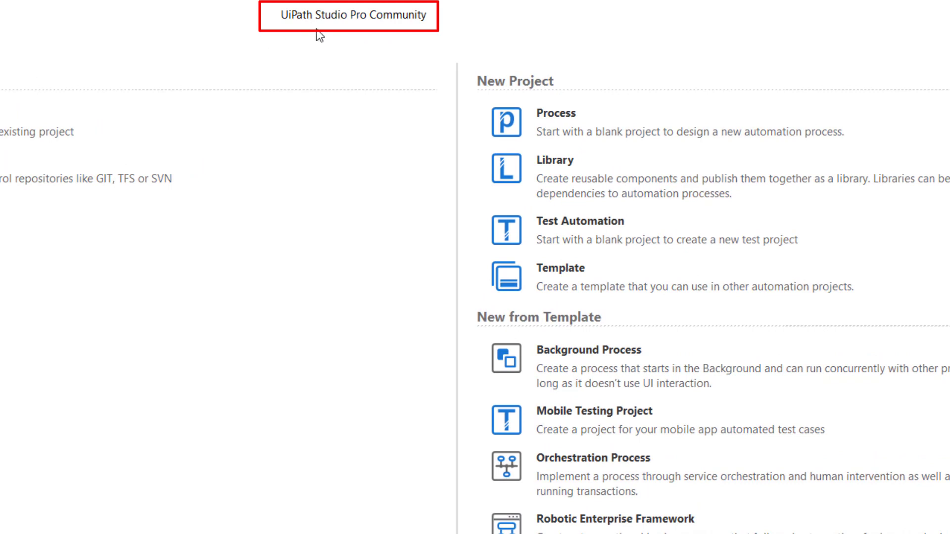
pyautogui.moveTo(622, 149)
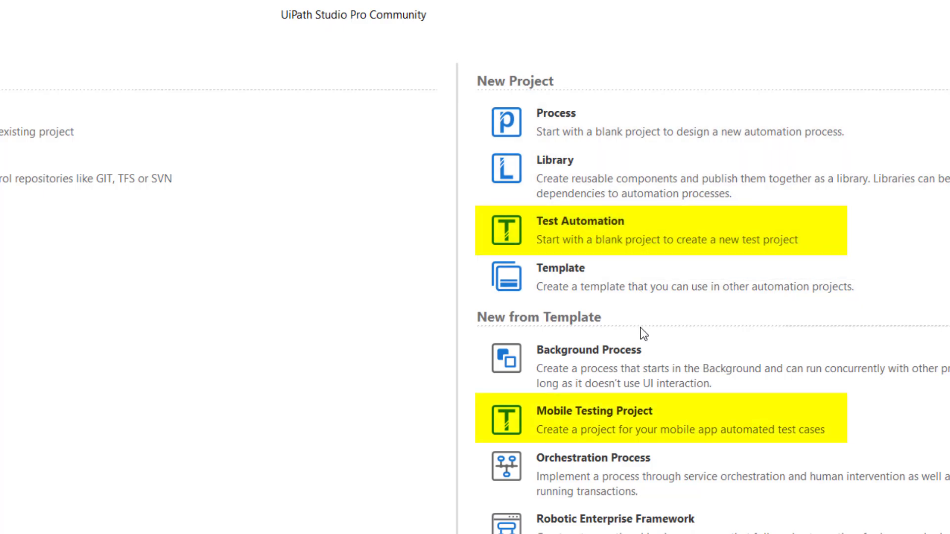
pyautogui.moveTo(616, 428)
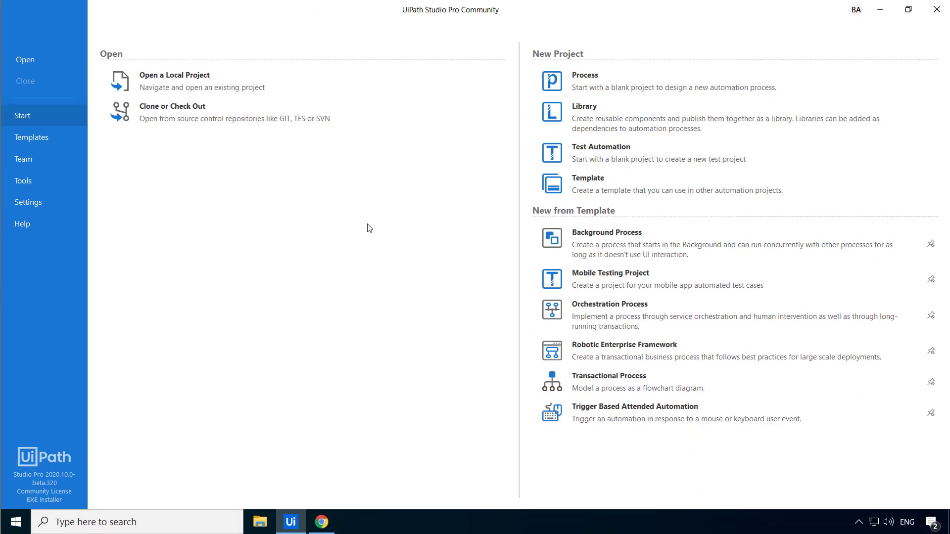
pyautogui.click(31, 136)
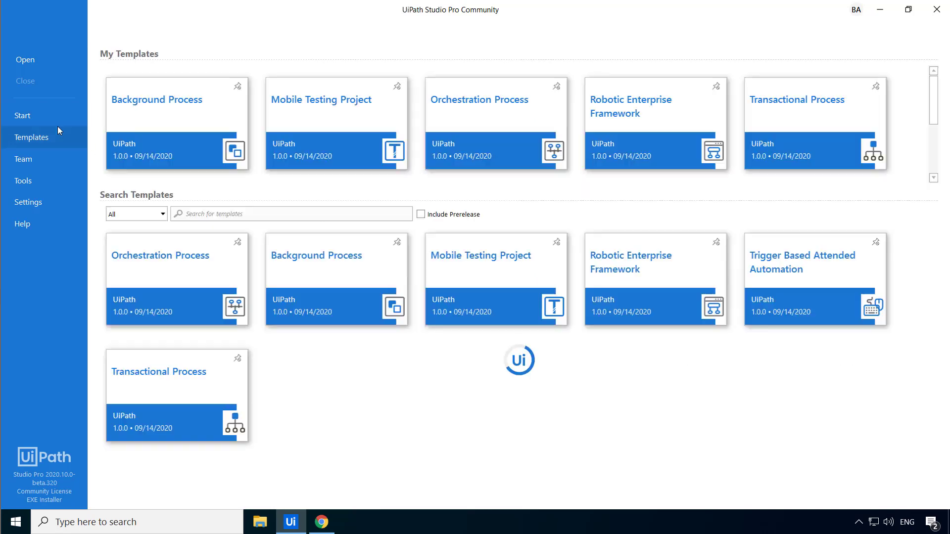
pyautogui.moveTo(205, 334)
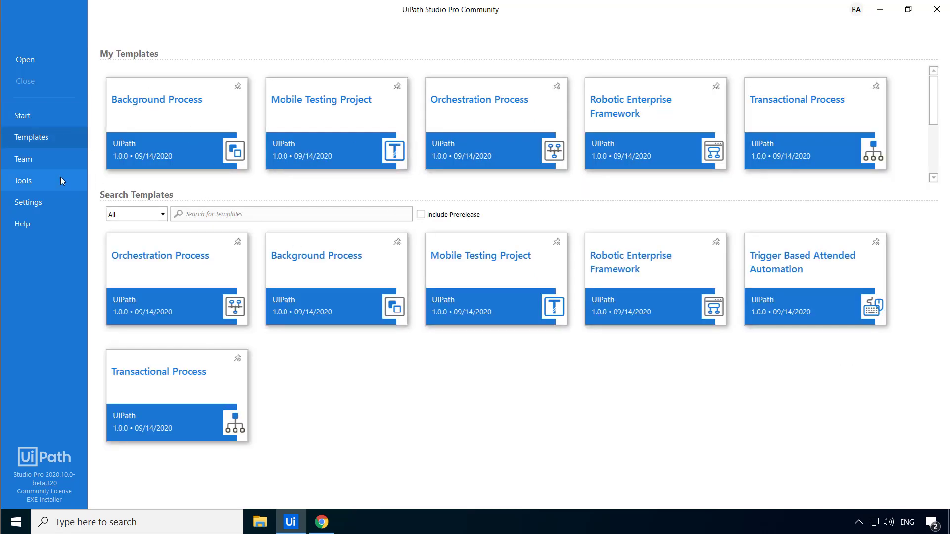
# - Show the Tools page listing UiPath extensions and helper apps
pyautogui.click(23, 180)
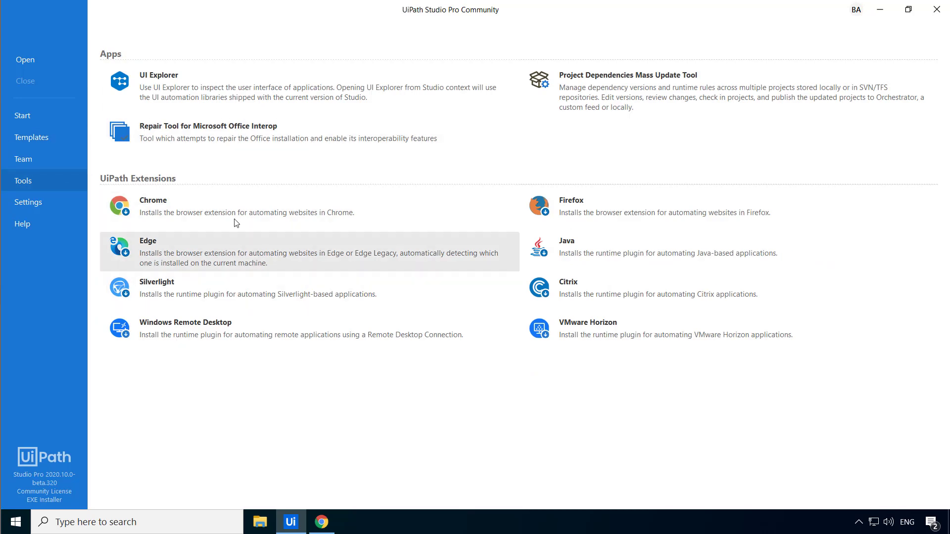
pyautogui.moveTo(526, 311)
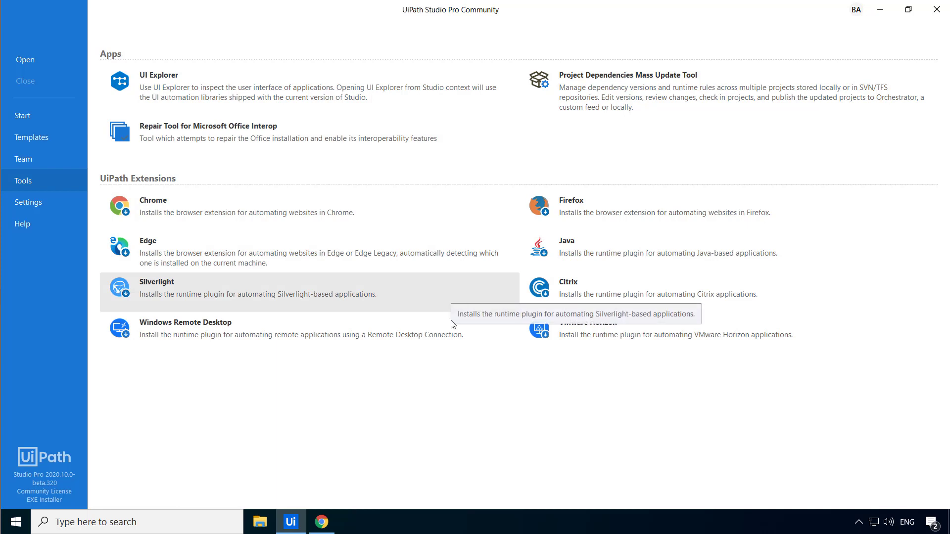
pyautogui.moveTo(436, 386)
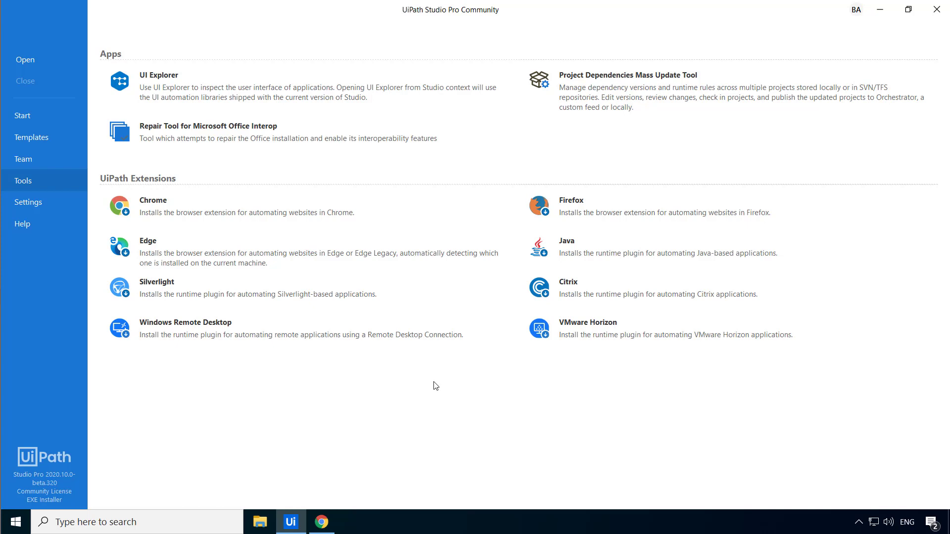
pyautogui.moveTo(356, 395)
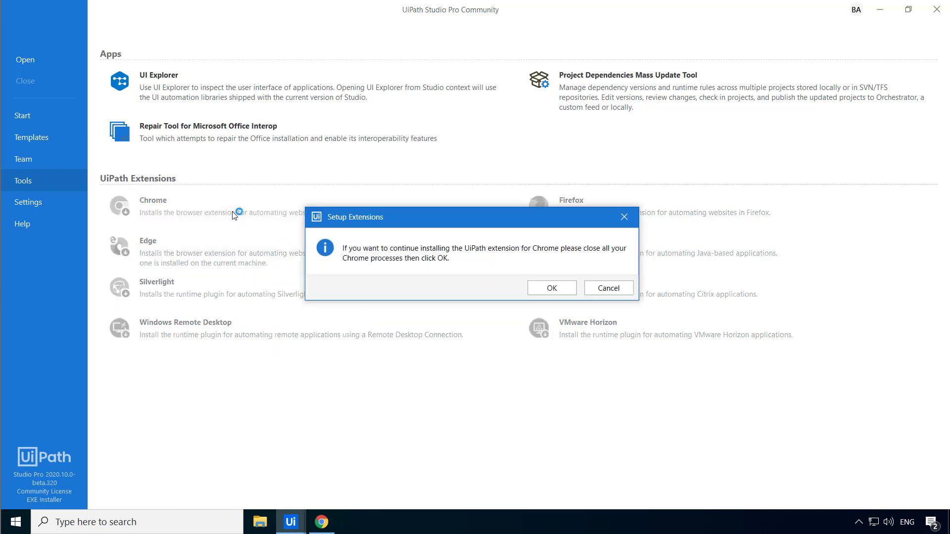
pyautogui.moveTo(451, 256)
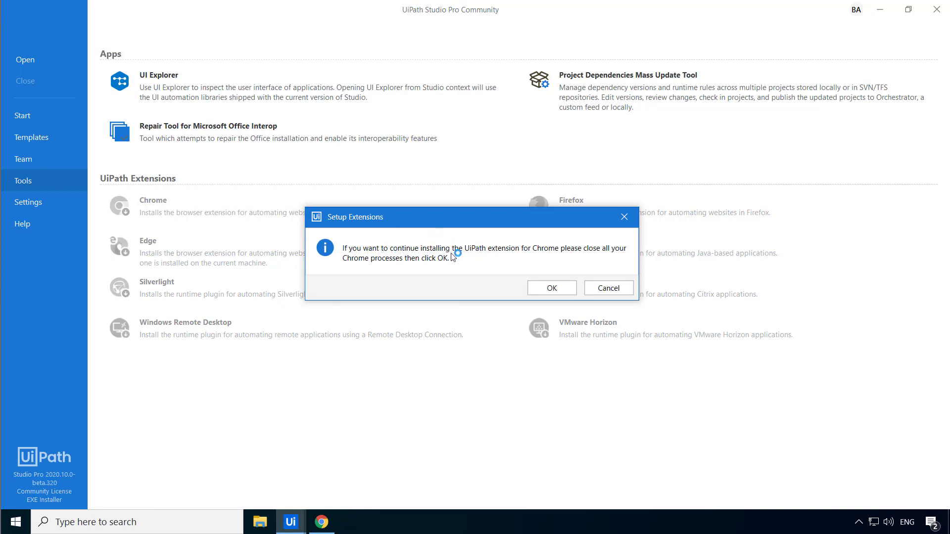
pyautogui.moveTo(547, 254)
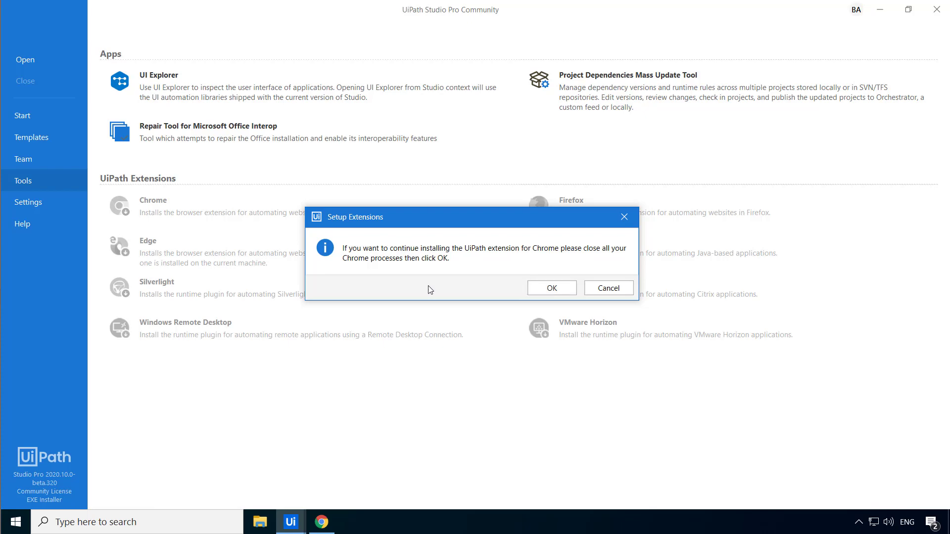
# - Close Chrome from the taskbar, finish the Chrome extension install and dismiss the success message
pyautogui.rightClick(321, 521)
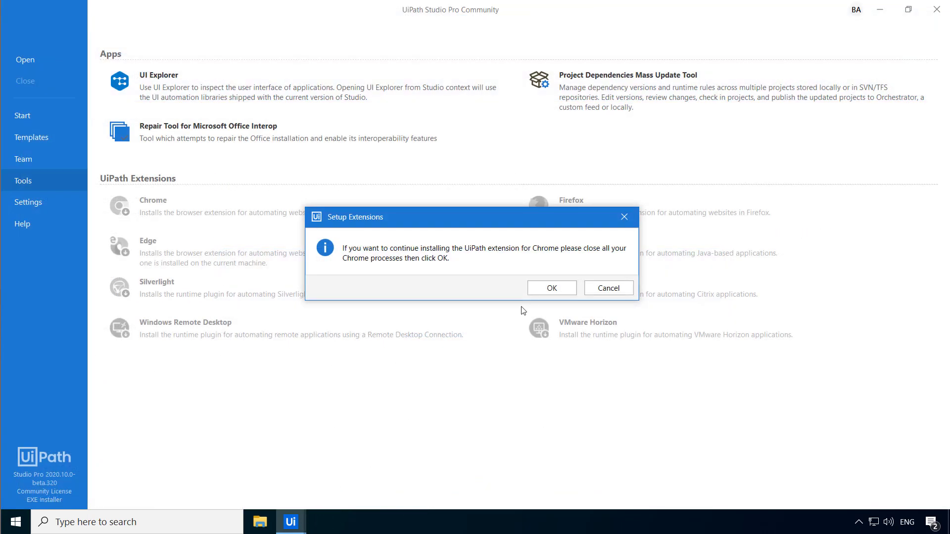
pyautogui.click(607, 288)
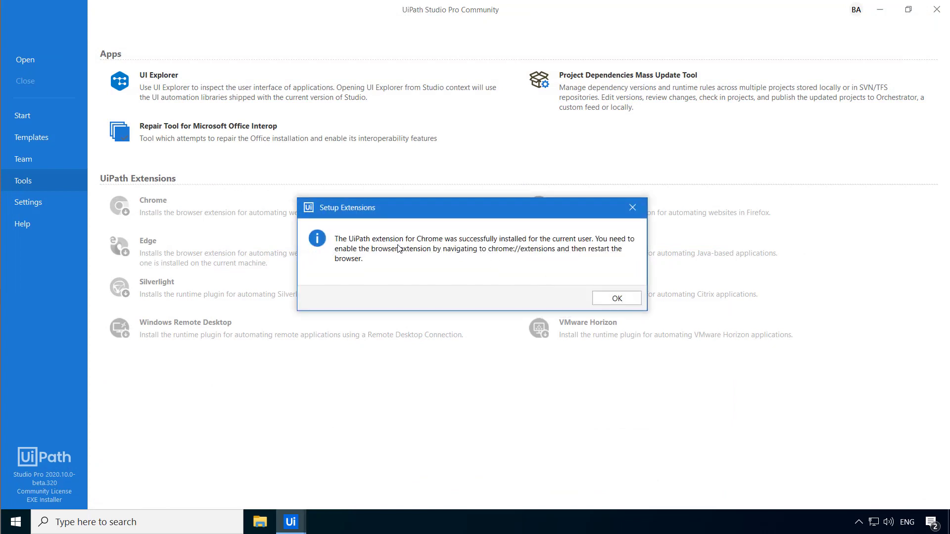
pyautogui.moveTo(530, 244)
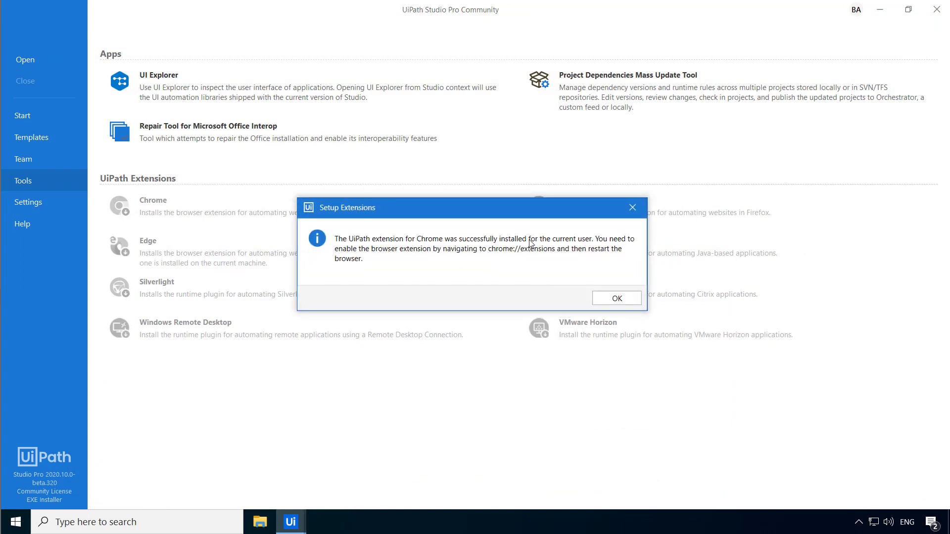
pyautogui.moveTo(608, 262)
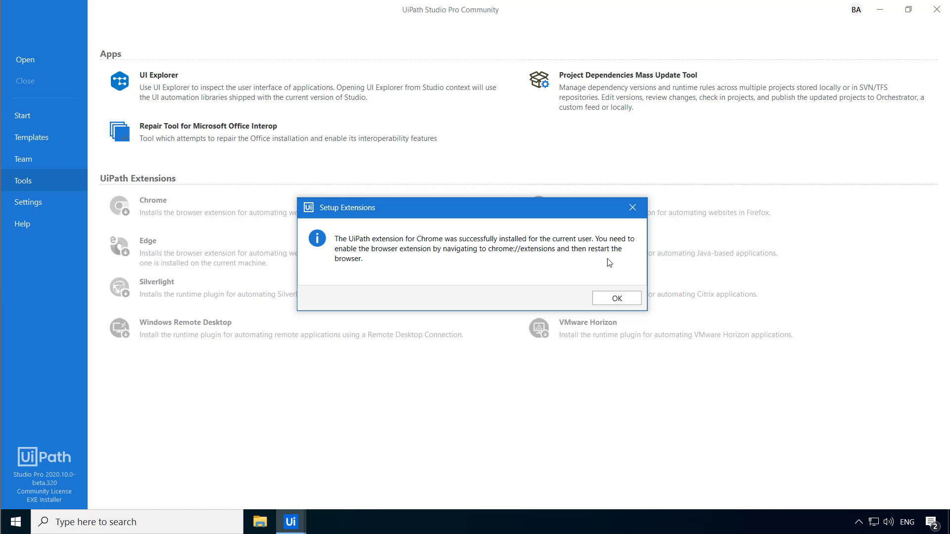
pyautogui.moveTo(599, 274)
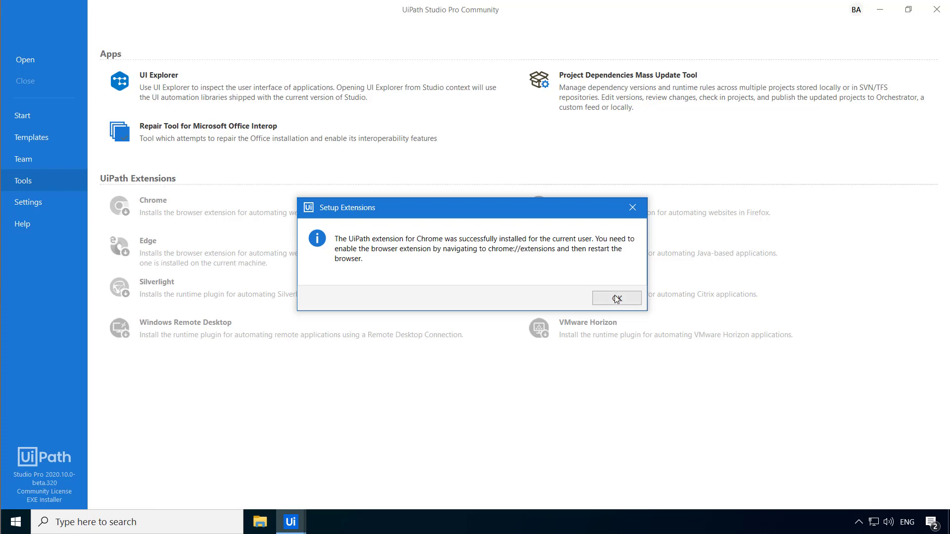
pyautogui.click(617, 298)
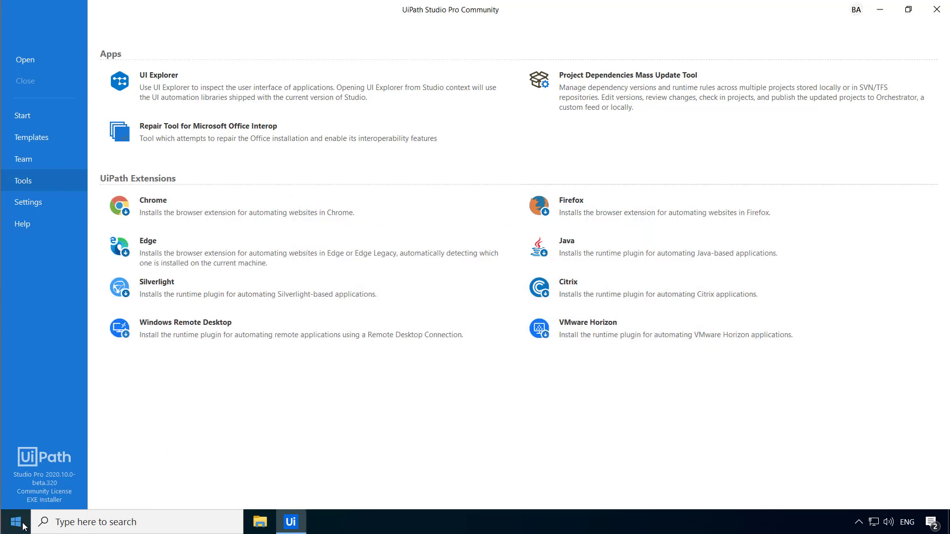
# - Reopen Chrome, enable the UiPath Web Automation extension and view it in the extensions list
pyautogui.write('chrome')
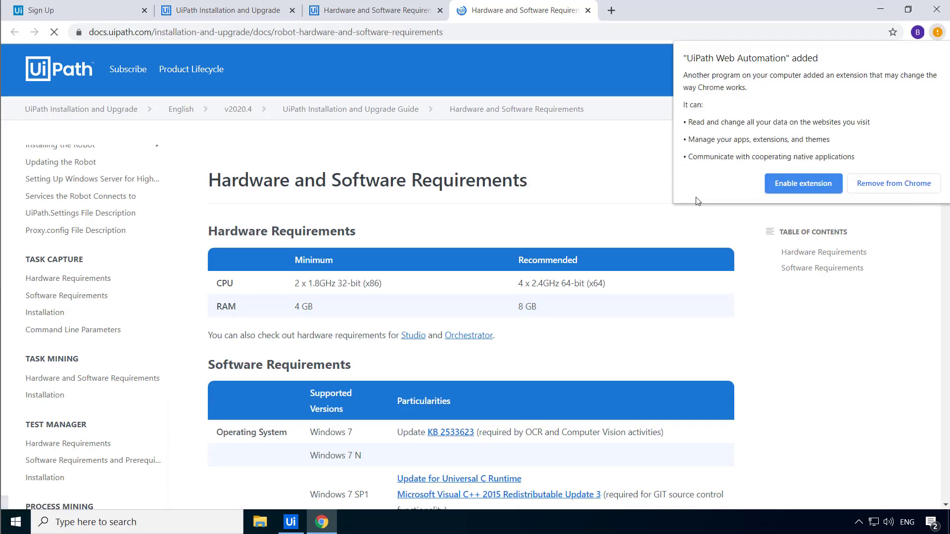
pyautogui.moveTo(911, 139)
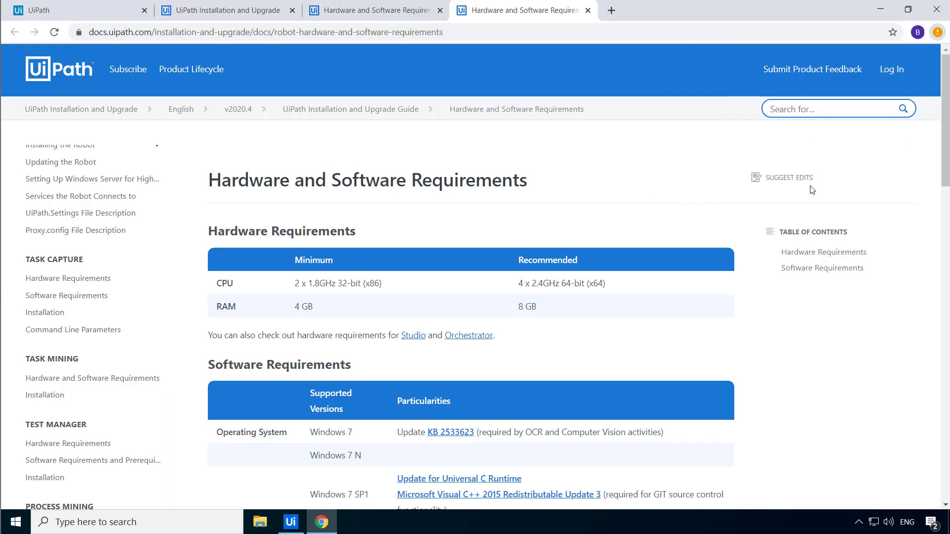
pyautogui.click(892, 70)
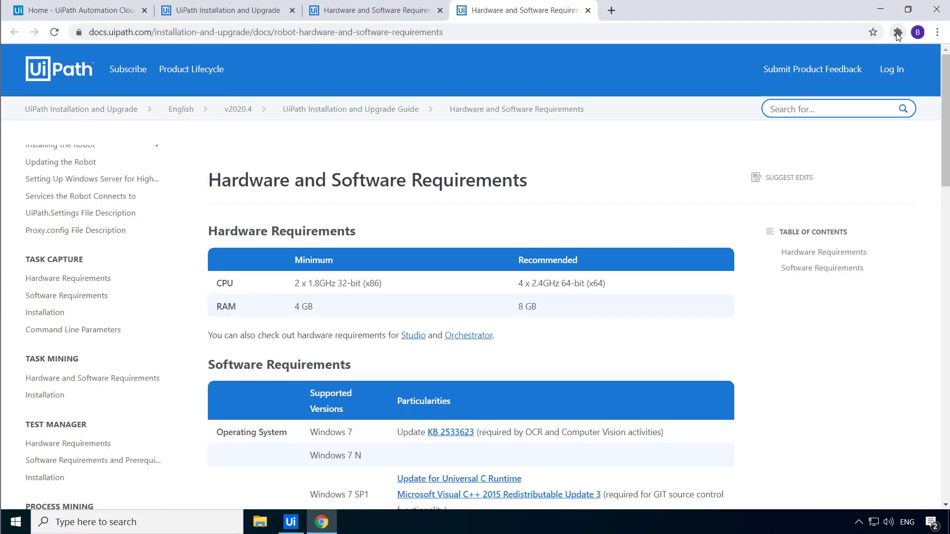
pyautogui.click(897, 31)
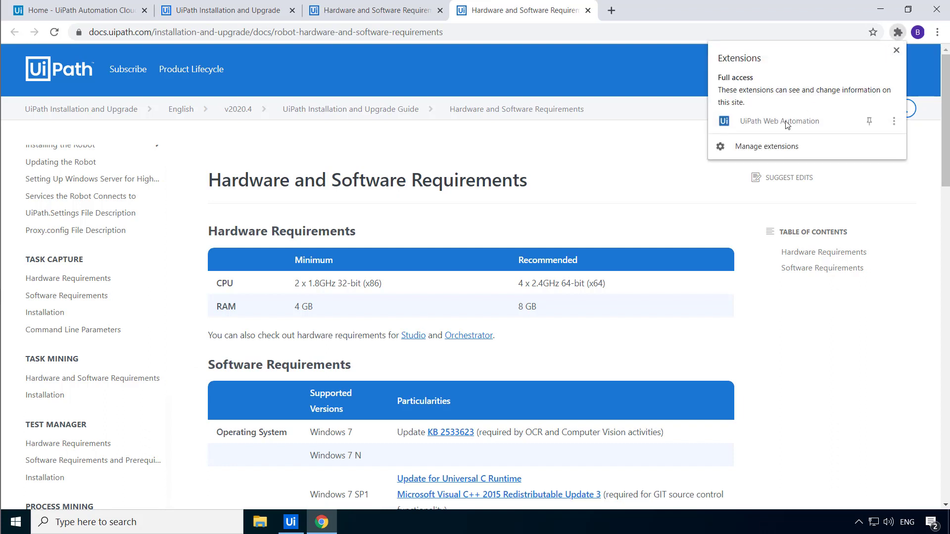
pyautogui.moveTo(808, 132)
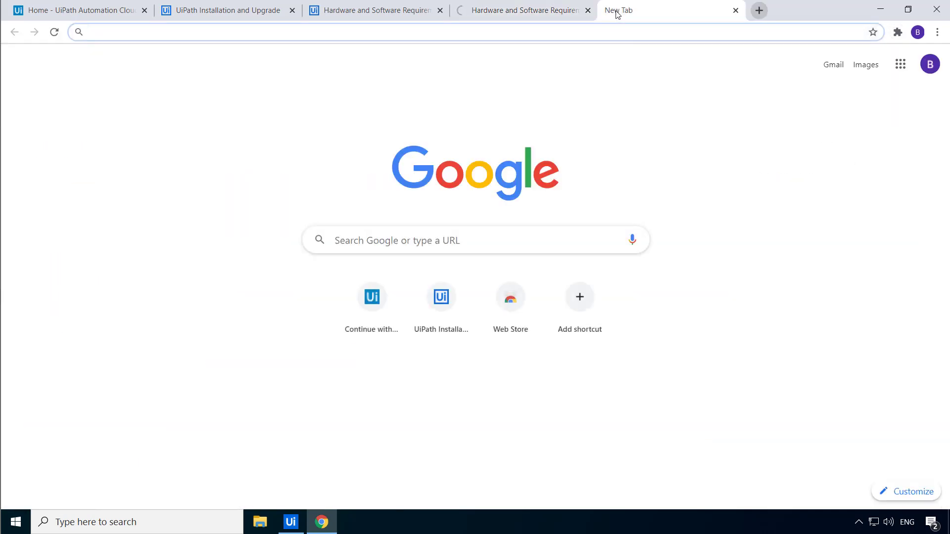
# - Visit chrome://version in a new tab, then switch back to UiPath Studio
pyautogui.write('chrome://version')
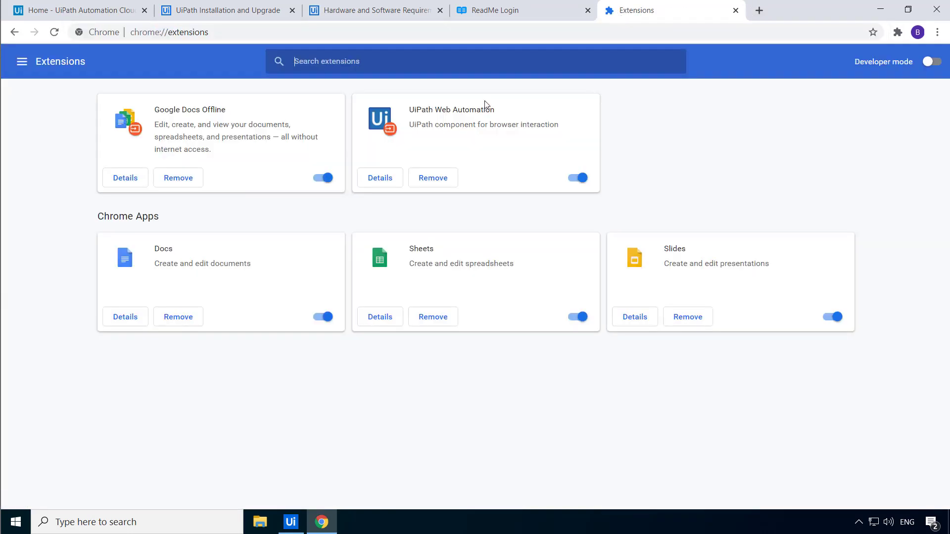
pyautogui.moveTo(506, 121)
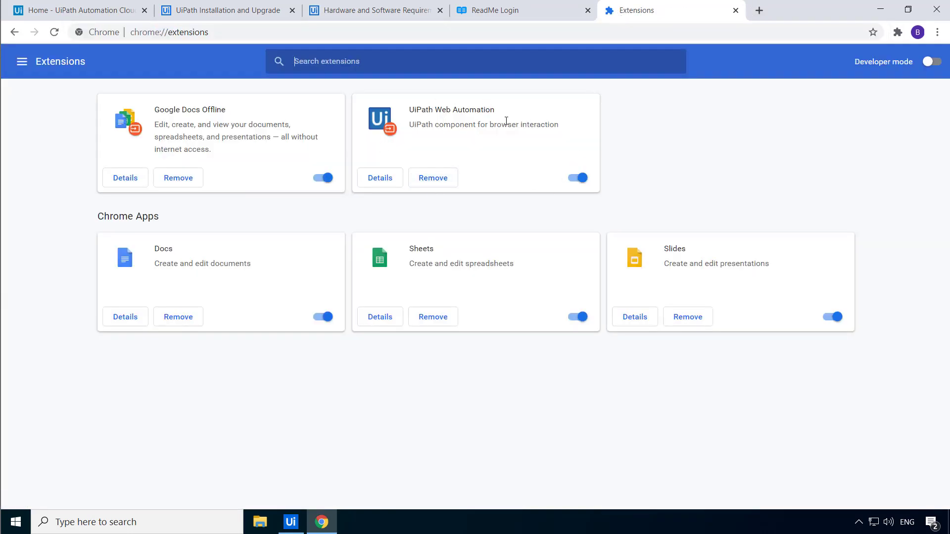
pyautogui.moveTo(738, 44)
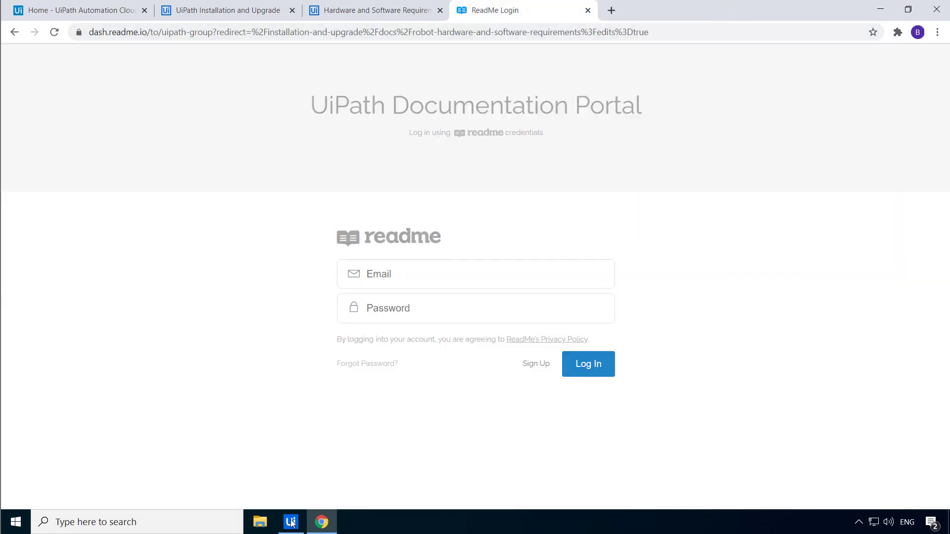
pyautogui.click(290, 521)
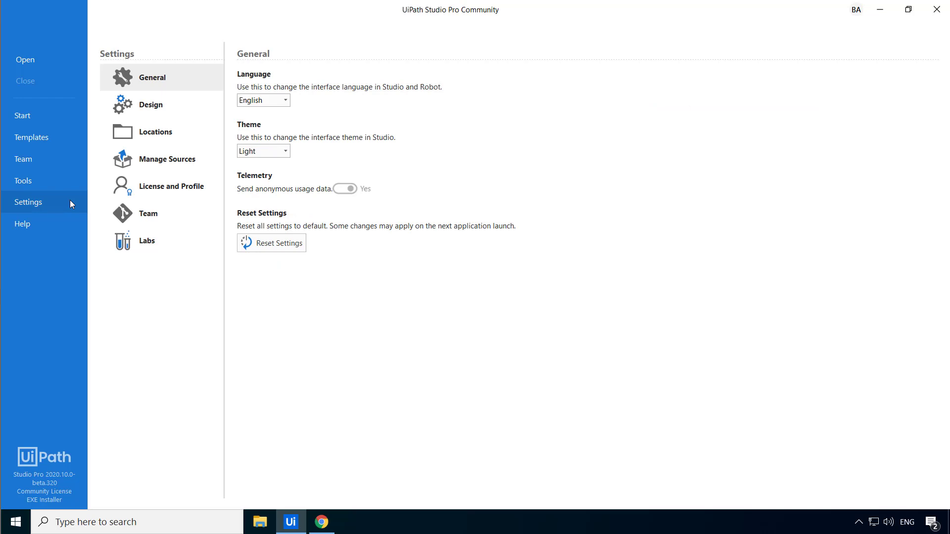
pyautogui.moveTo(150, 104)
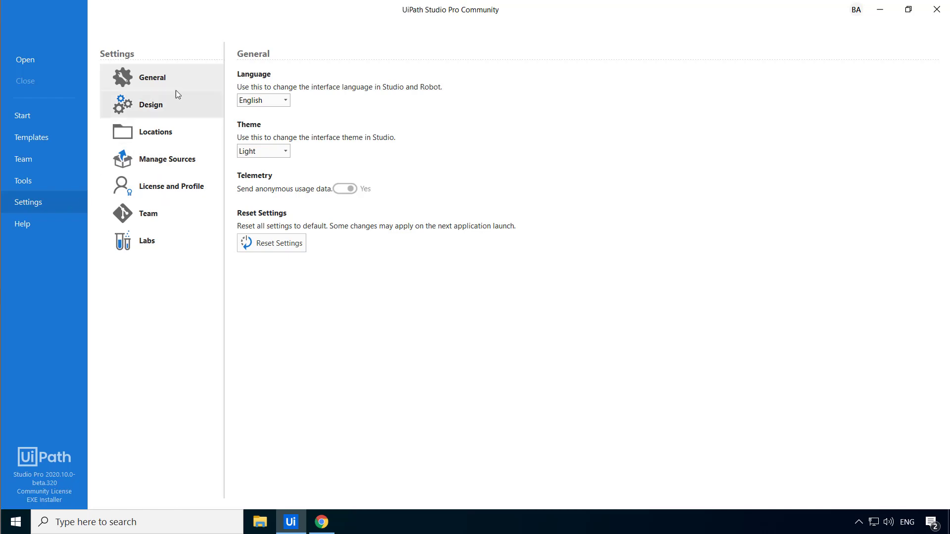
pyautogui.moveTo(201, 295)
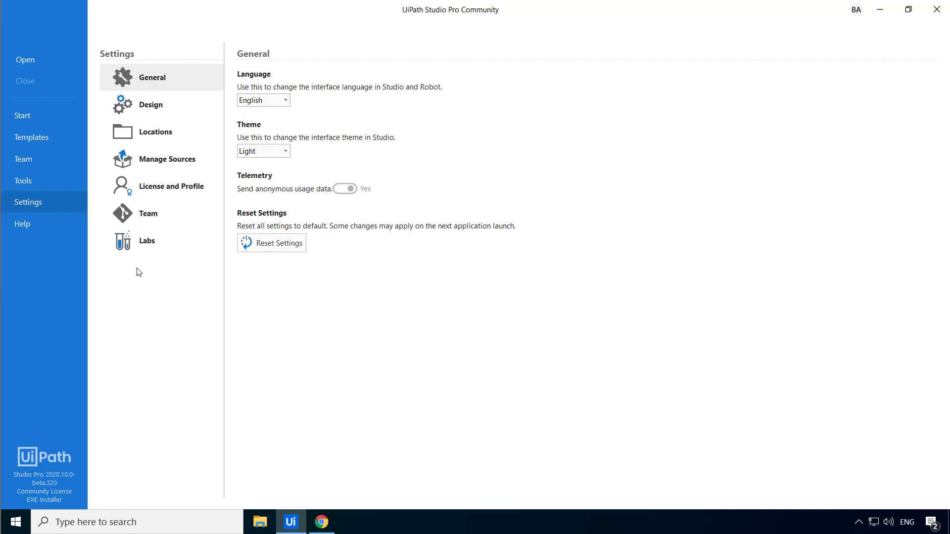
pyautogui.moveTo(145, 276)
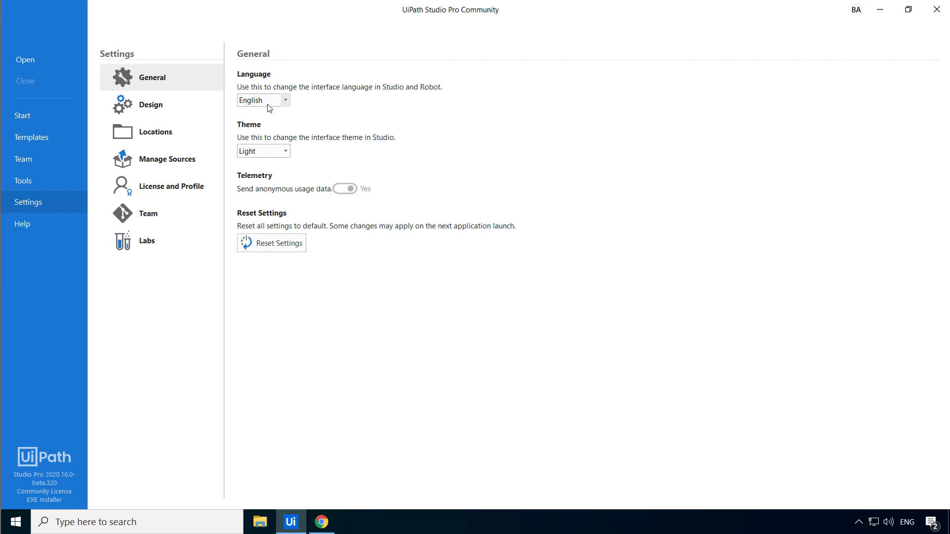
pyautogui.moveTo(320, 97)
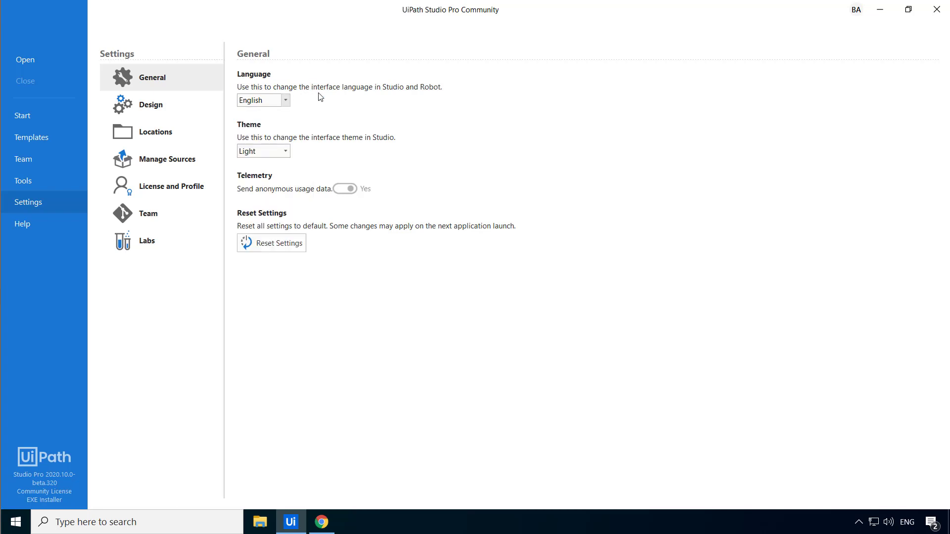
# - Review the Theme dropdown in General settings and keep Light selected
pyautogui.click(285, 150)
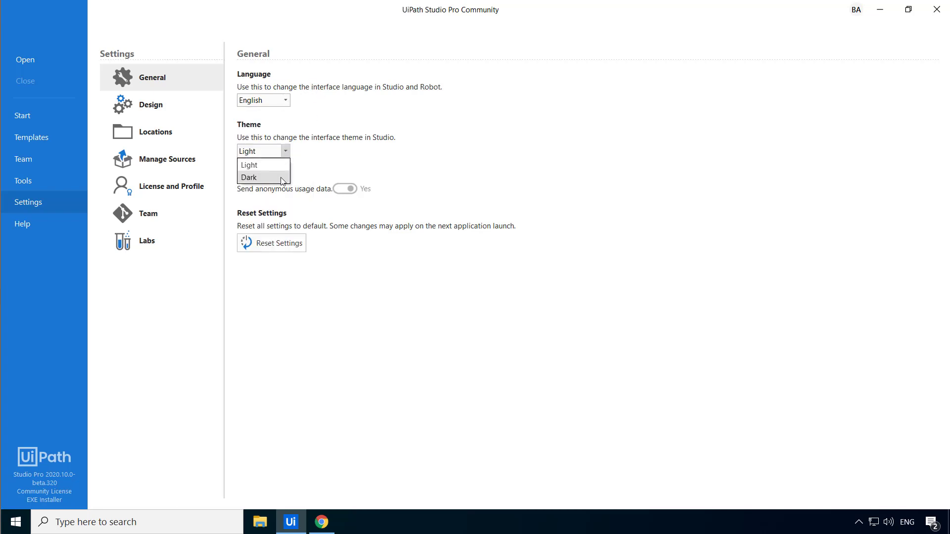
pyautogui.moveTo(311, 147)
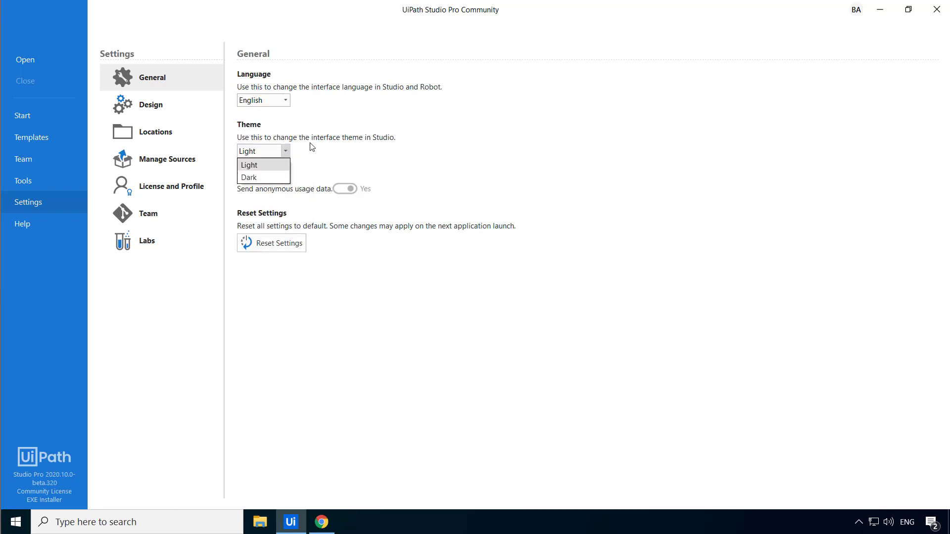
pyautogui.click(249, 166)
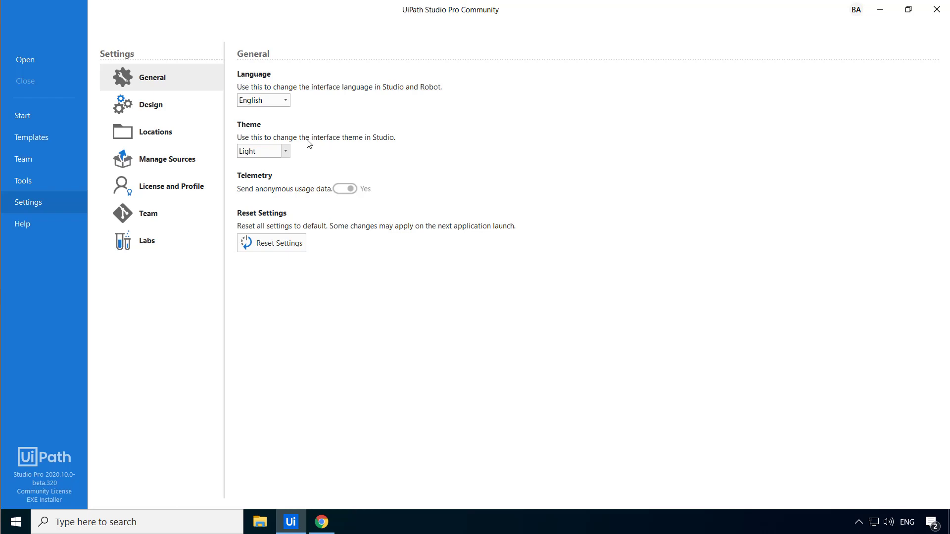
pyautogui.moveTo(295, 155)
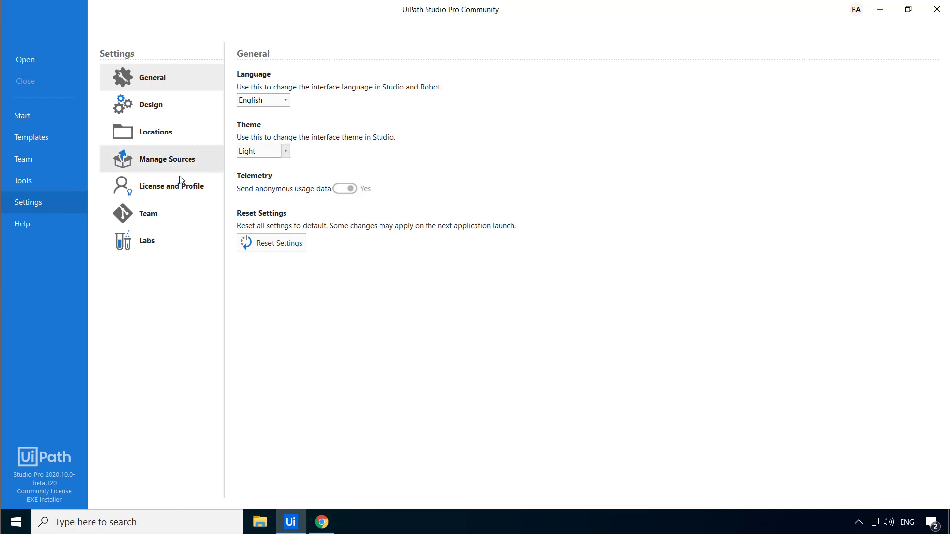
# - Go to License and Profile and bring up the Studio profile chooser
pyautogui.click(175, 186)
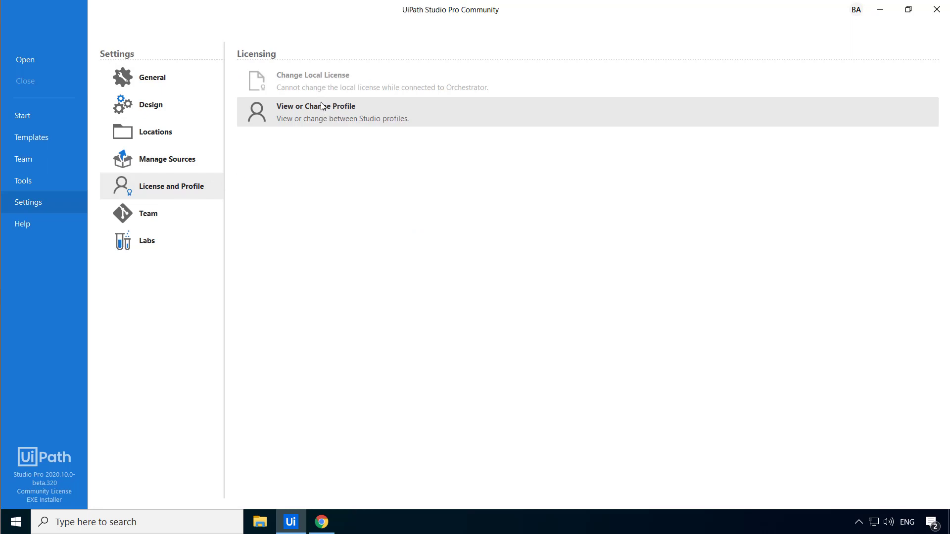
pyautogui.moveTo(348, 123)
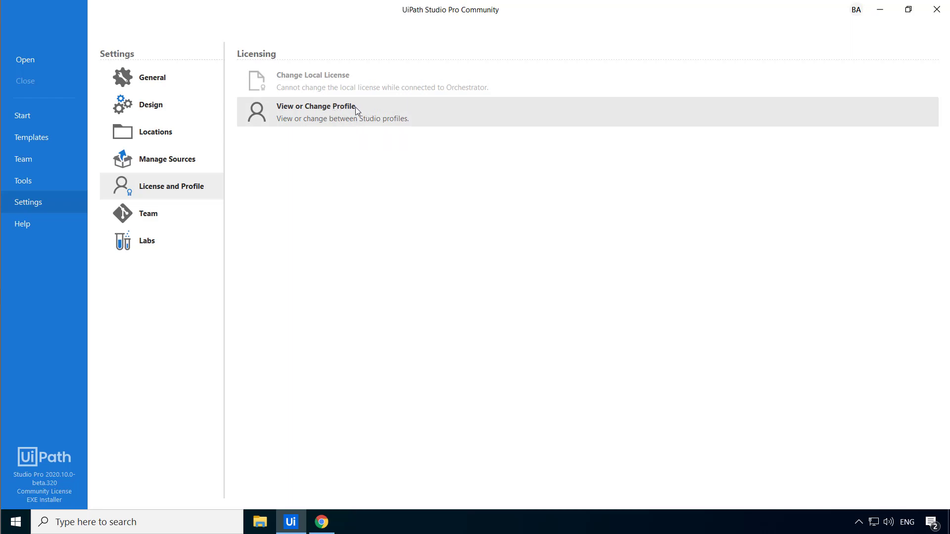
pyautogui.click(316, 106)
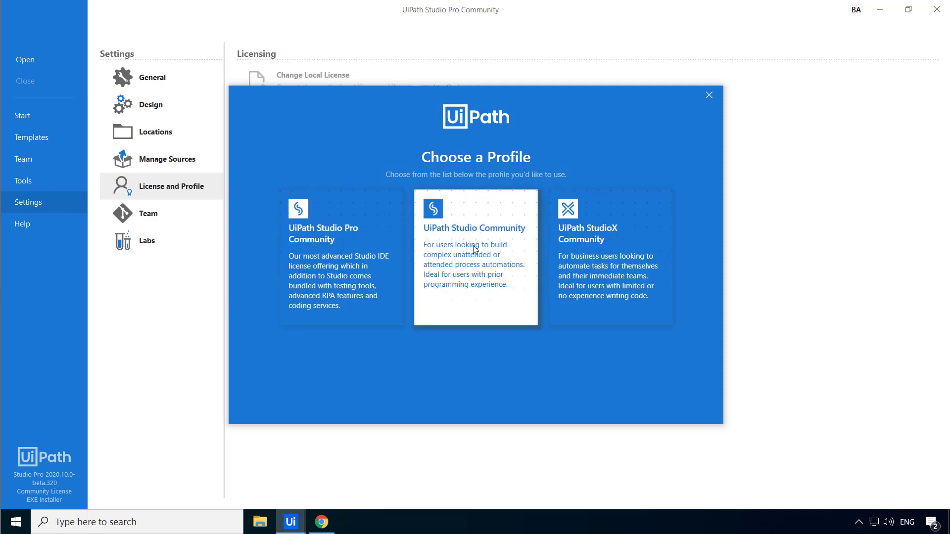
pyautogui.moveTo(466, 254)
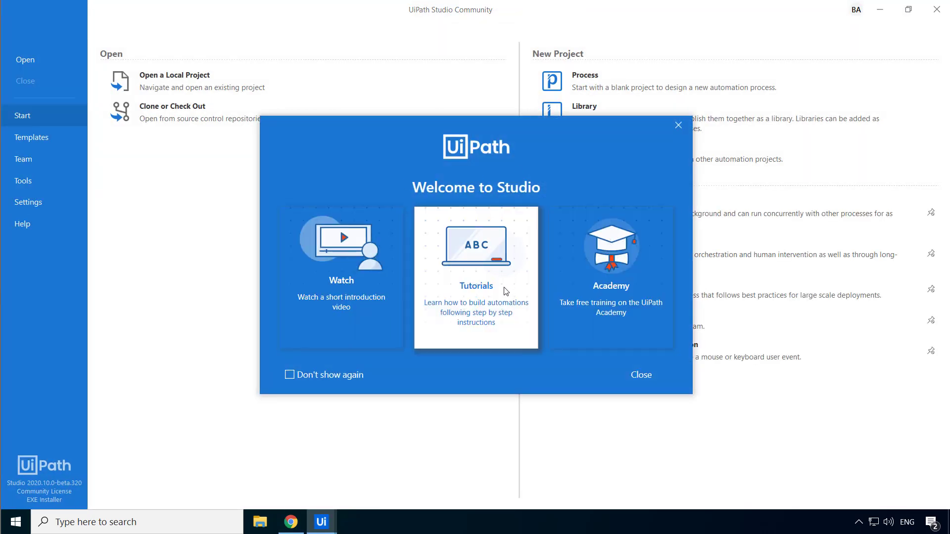
# - Tick Don't show again on the Welcome to Studio dialog and close it
pyautogui.click(290, 374)
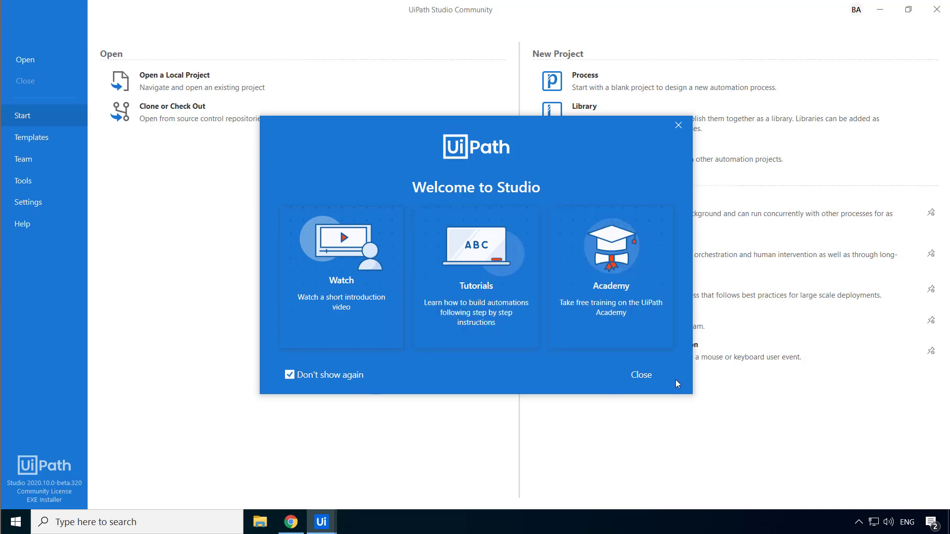
pyautogui.click(640, 374)
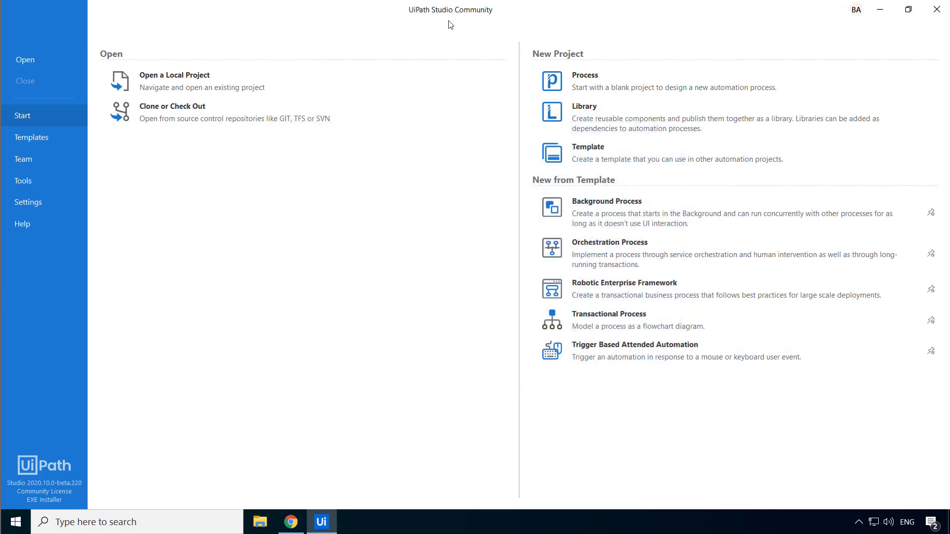
pyautogui.moveTo(442, 28)
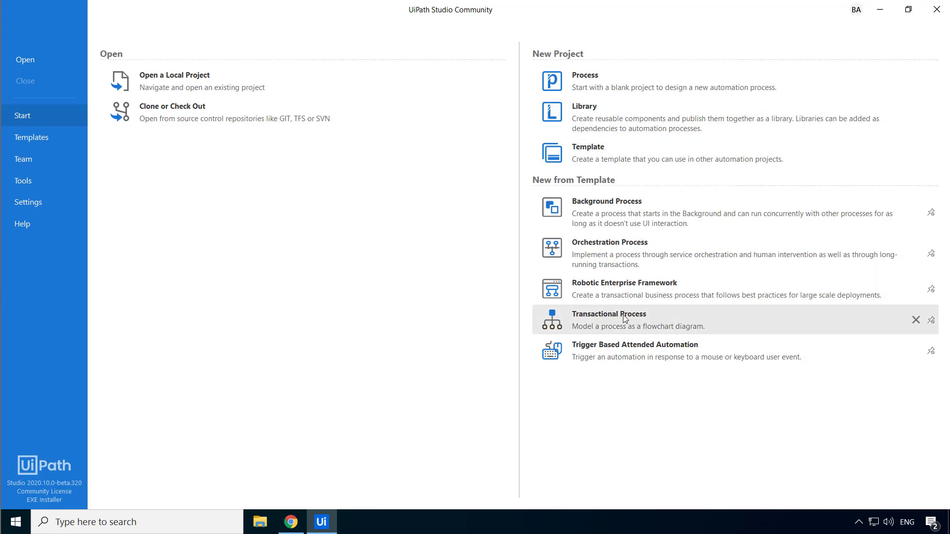
pyautogui.moveTo(468, 309)
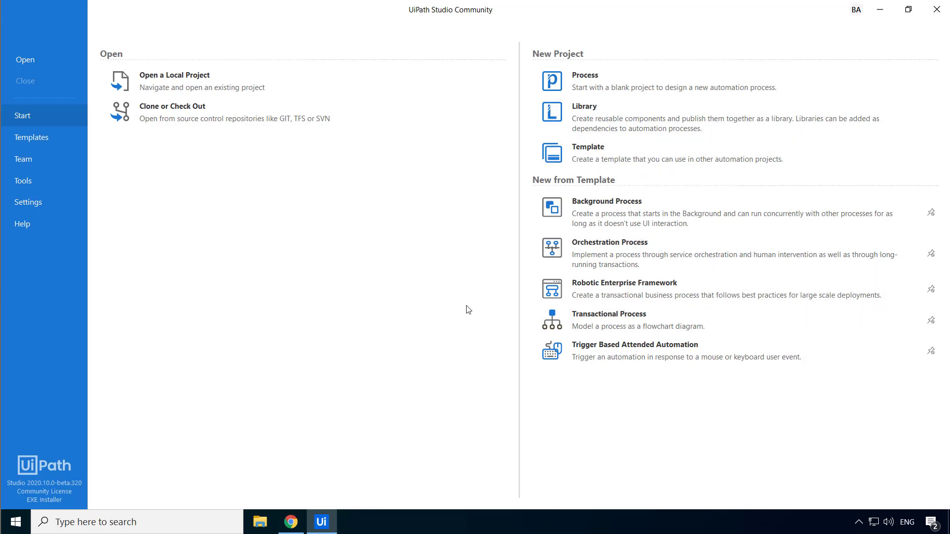
pyautogui.moveTo(53, 220)
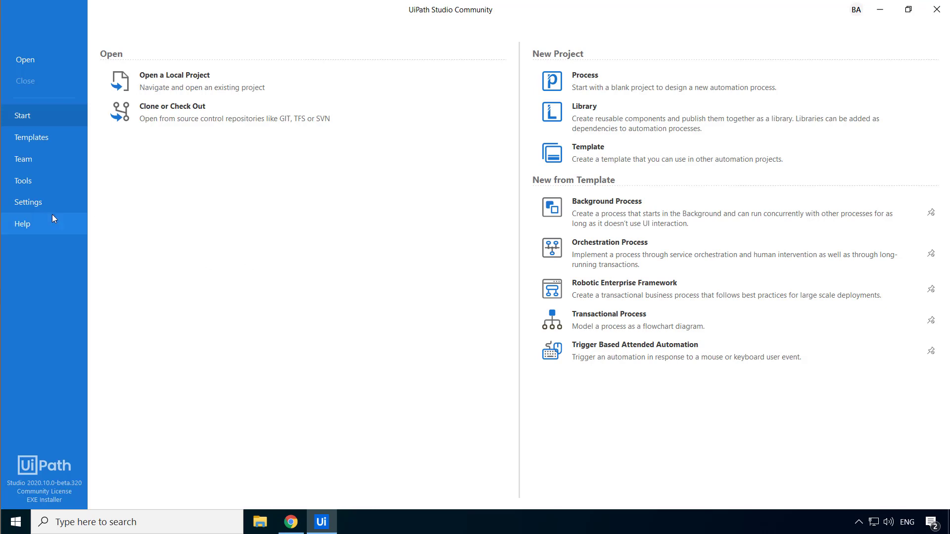
pyautogui.click(23, 223)
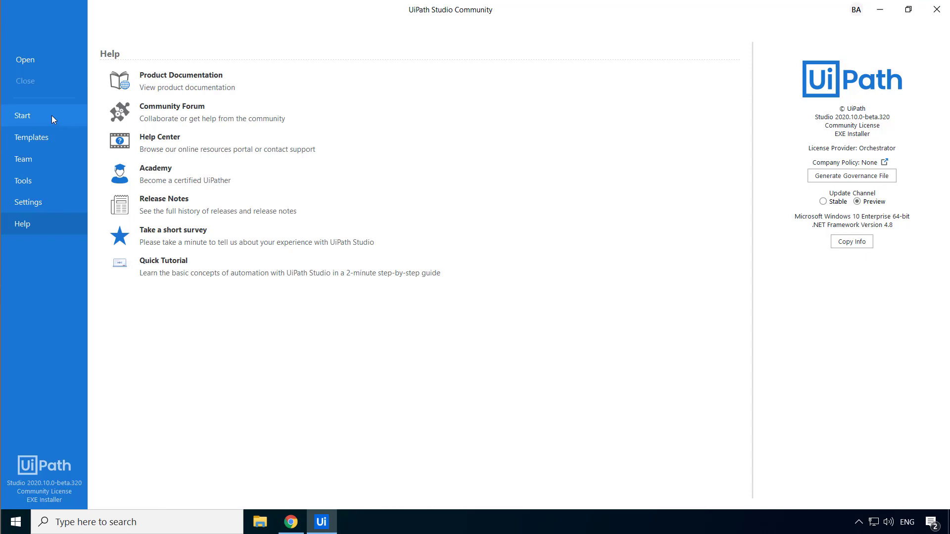
pyautogui.click(23, 115)
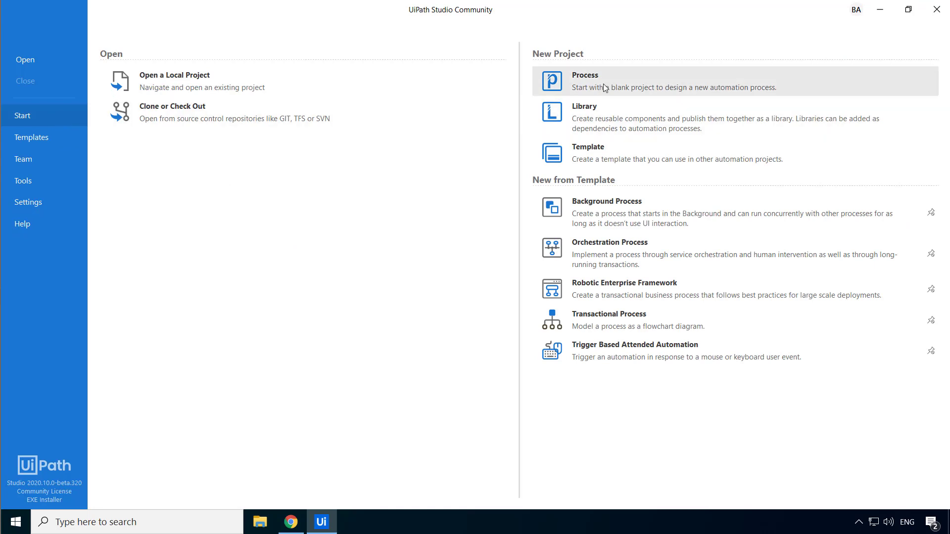
pyautogui.moveTo(603, 88)
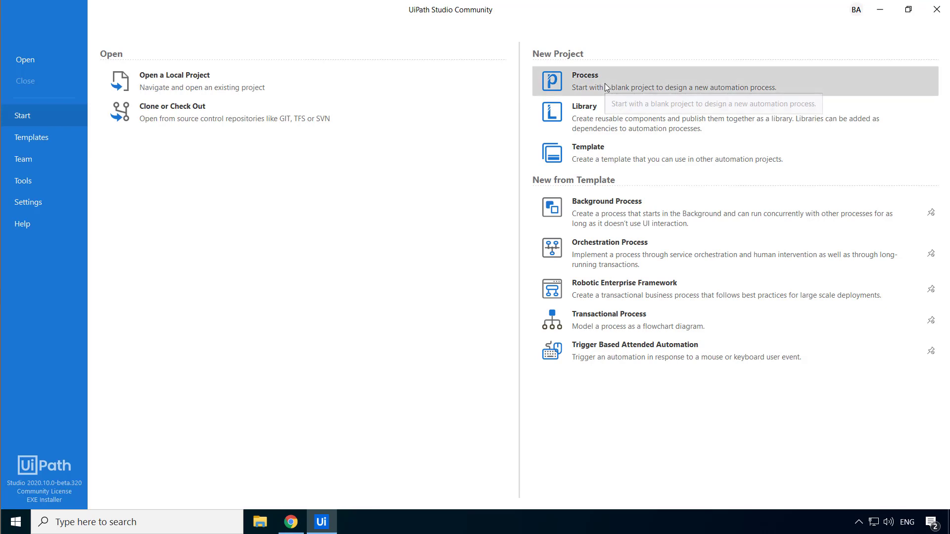
# - Create a new blank process named MyFirstProcess in the default folder
pyautogui.click(606, 80)
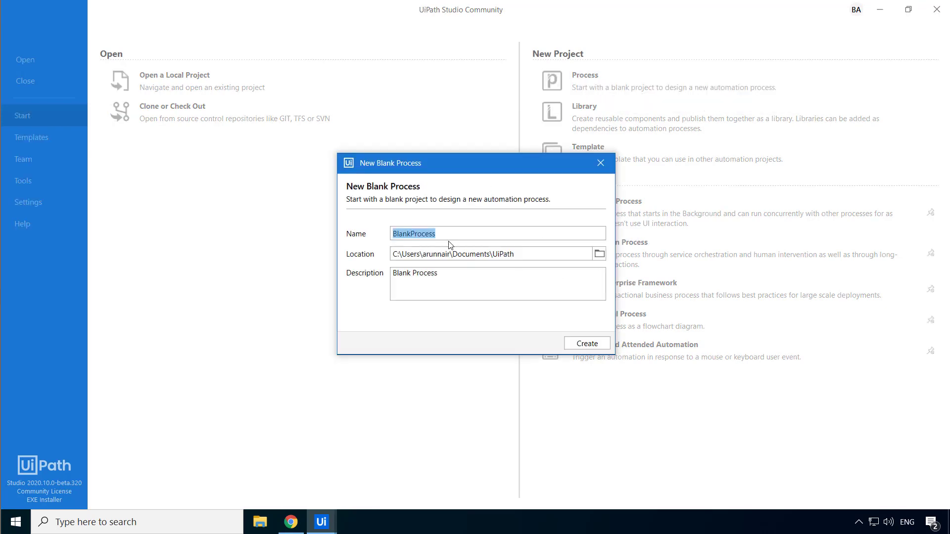
pyautogui.moveTo(287, 232)
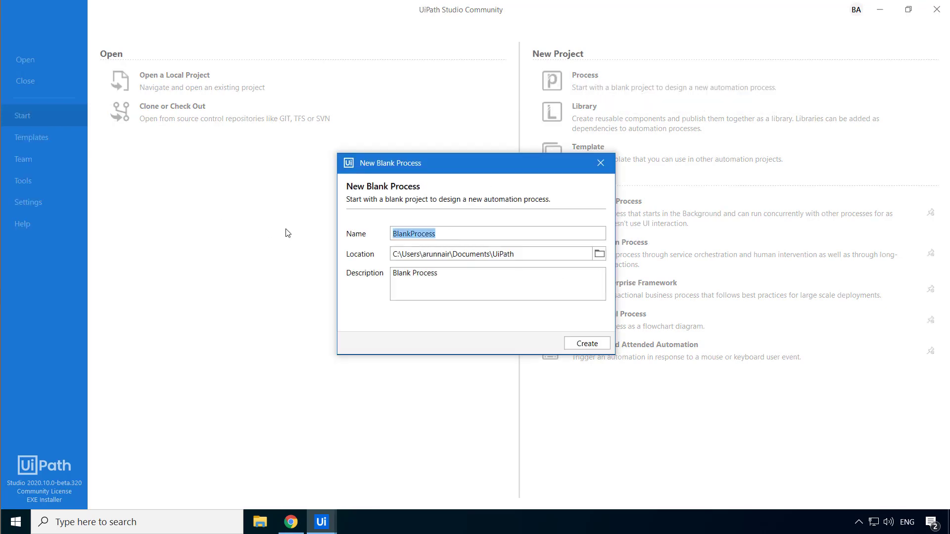
pyautogui.write('MyFirst')
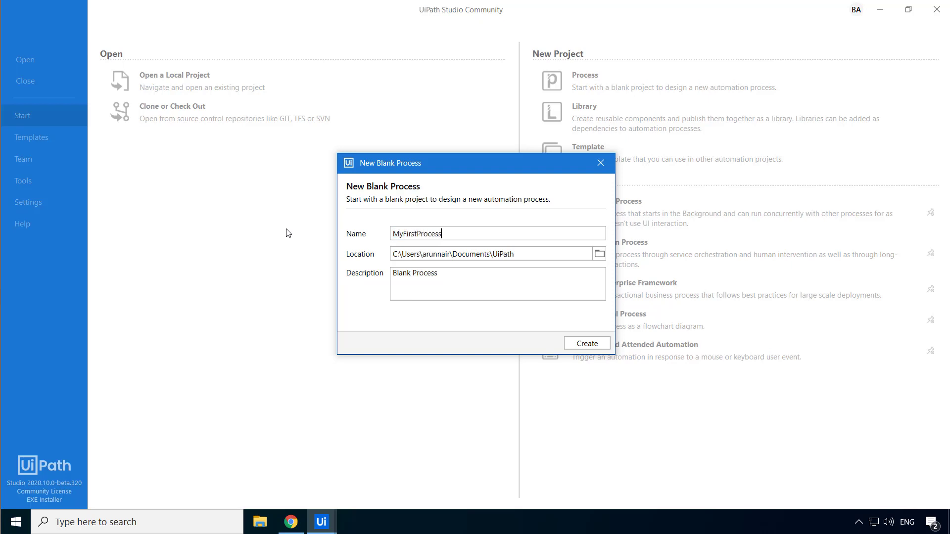
pyautogui.moveTo(559, 331)
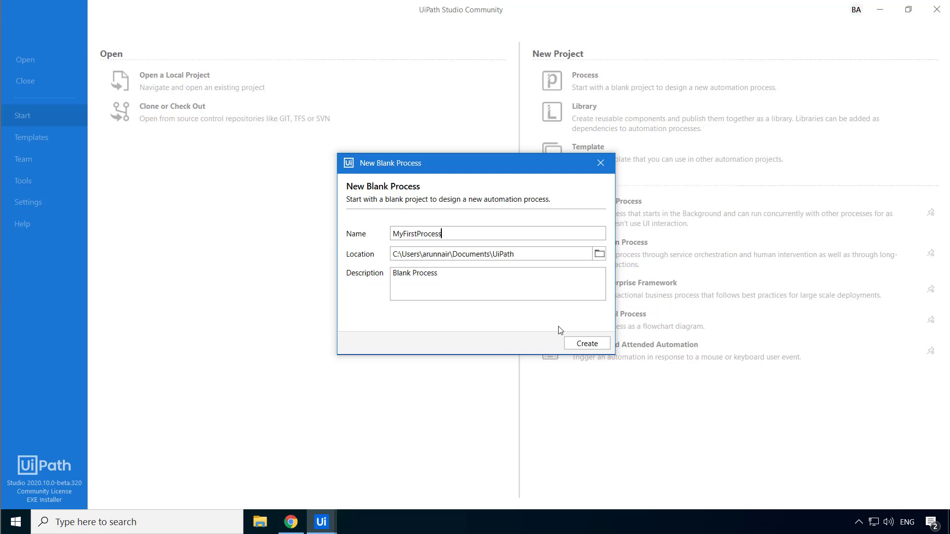
pyautogui.click(584, 343)
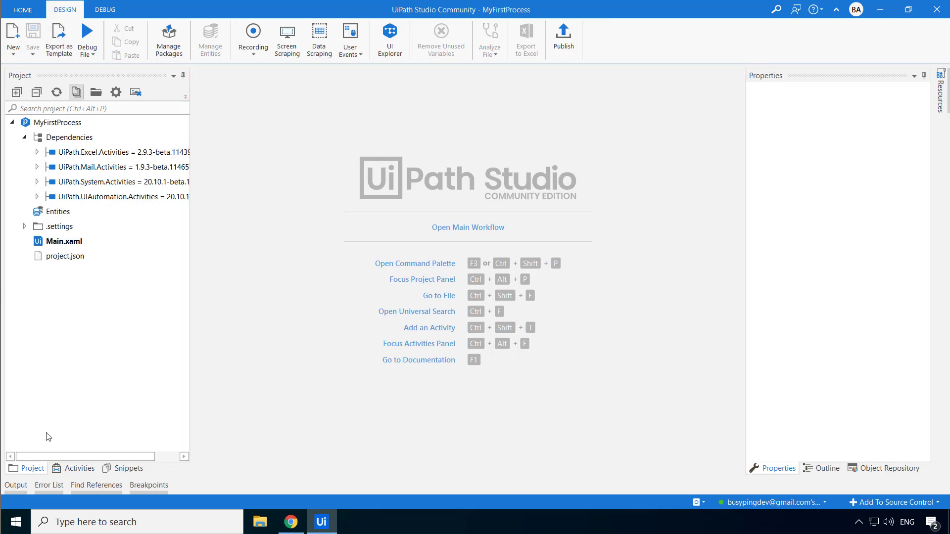
pyautogui.click(79, 468)
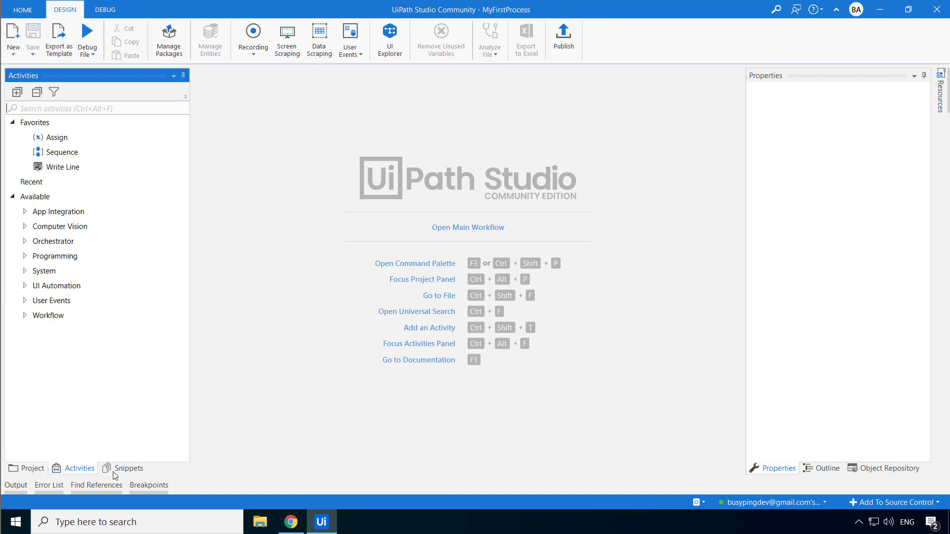
pyautogui.click(129, 468)
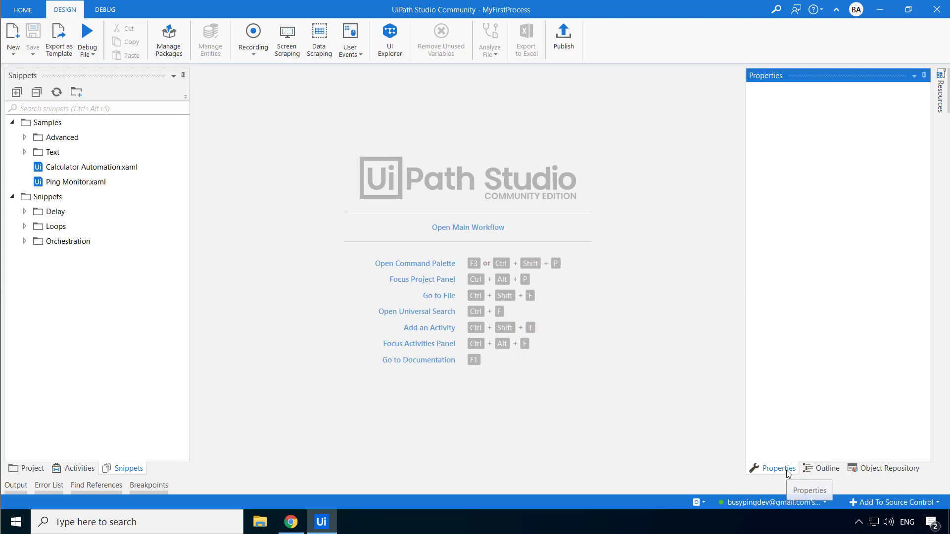
pyautogui.click(16, 485)
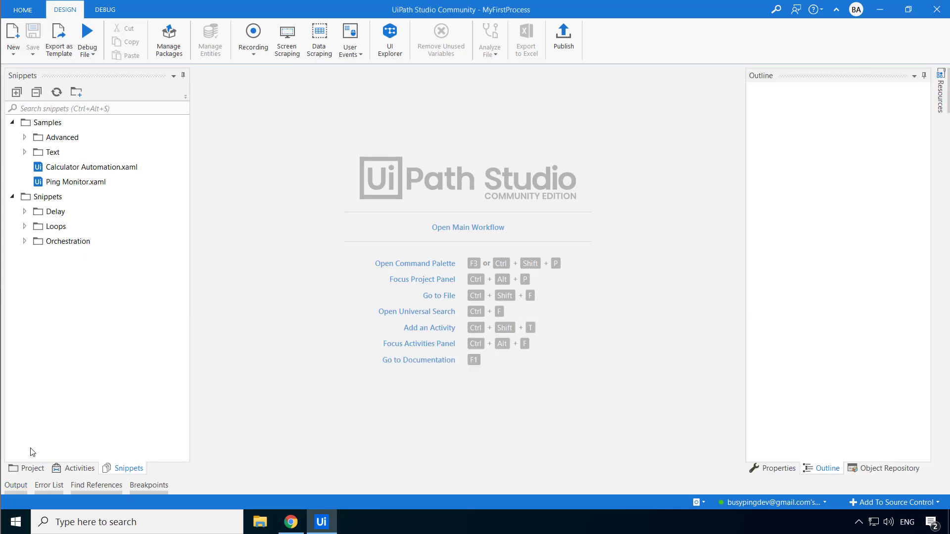
pyautogui.click(31, 468)
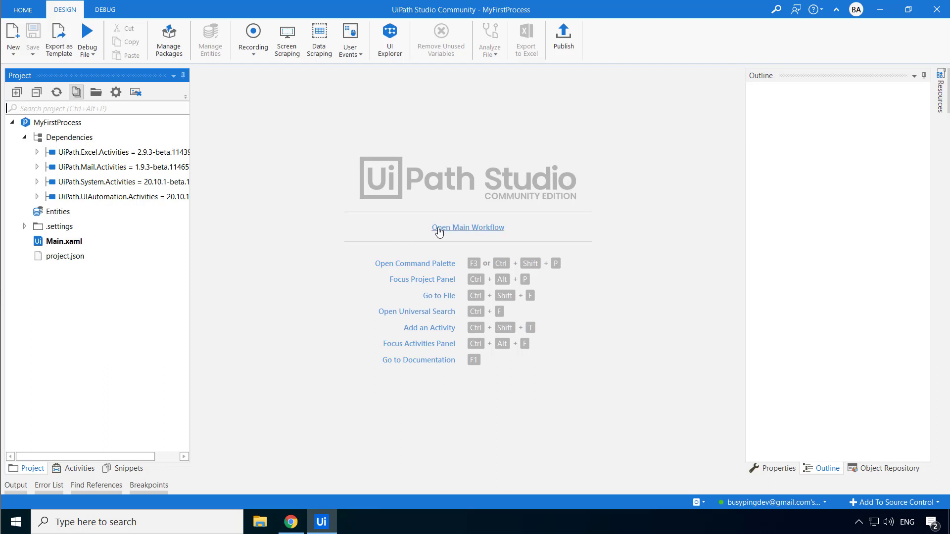
# - Open the Main workflow and show the Activities panel
pyautogui.click(467, 228)
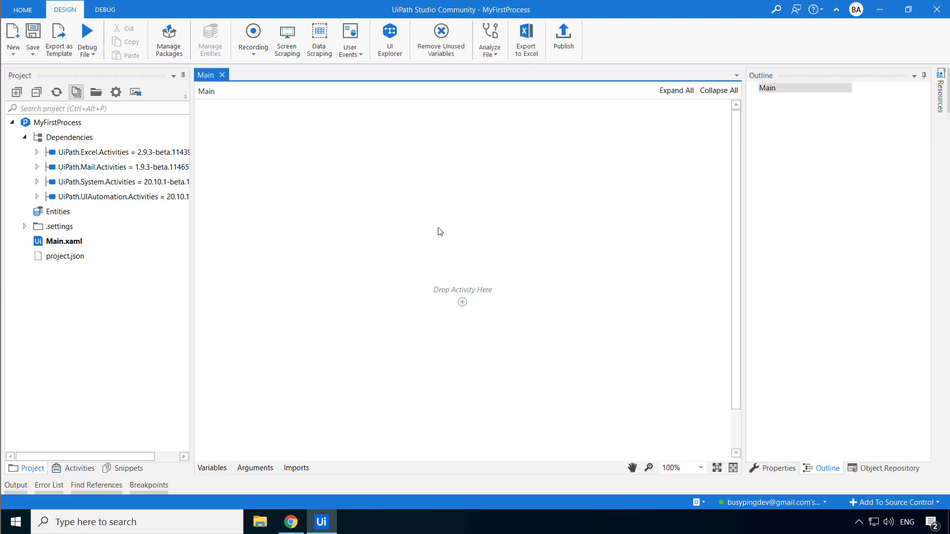
pyautogui.moveTo(442, 273)
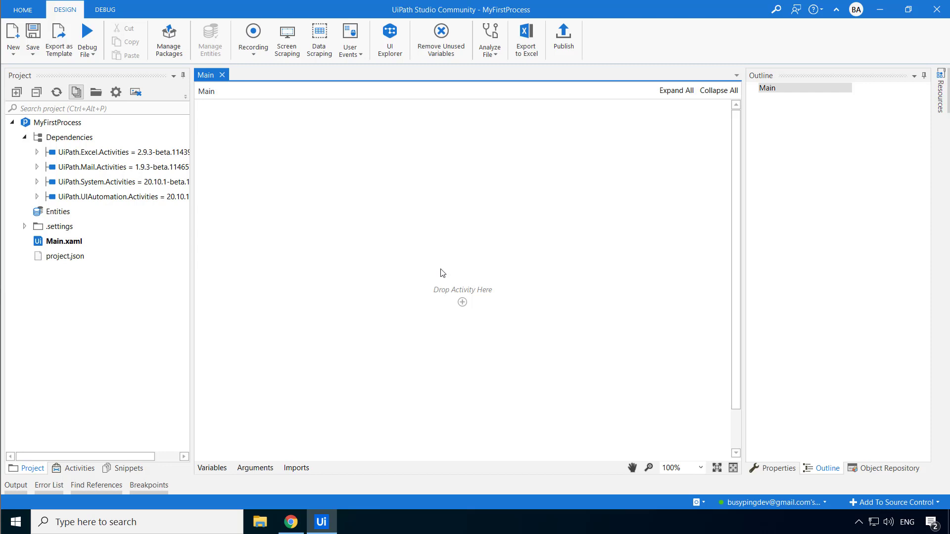
pyautogui.moveTo(354, 270)
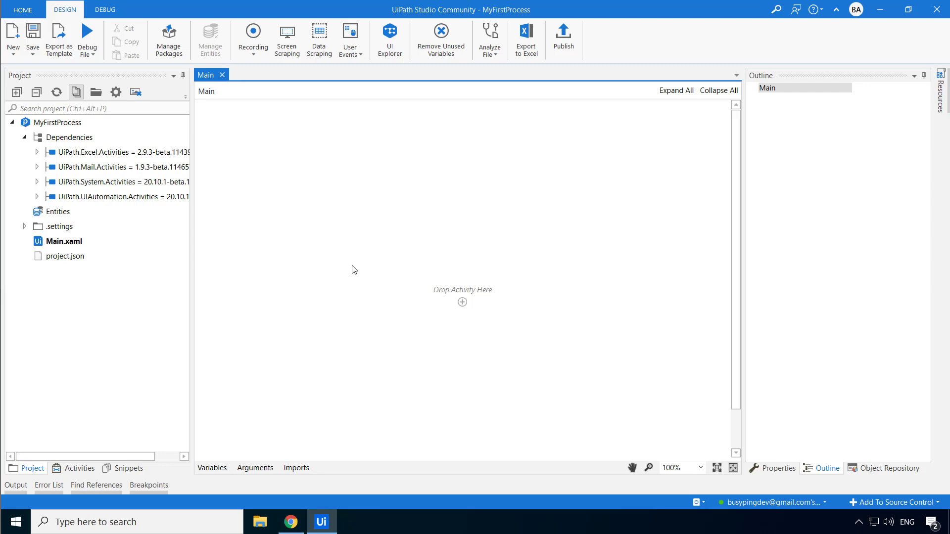
pyautogui.click(78, 468)
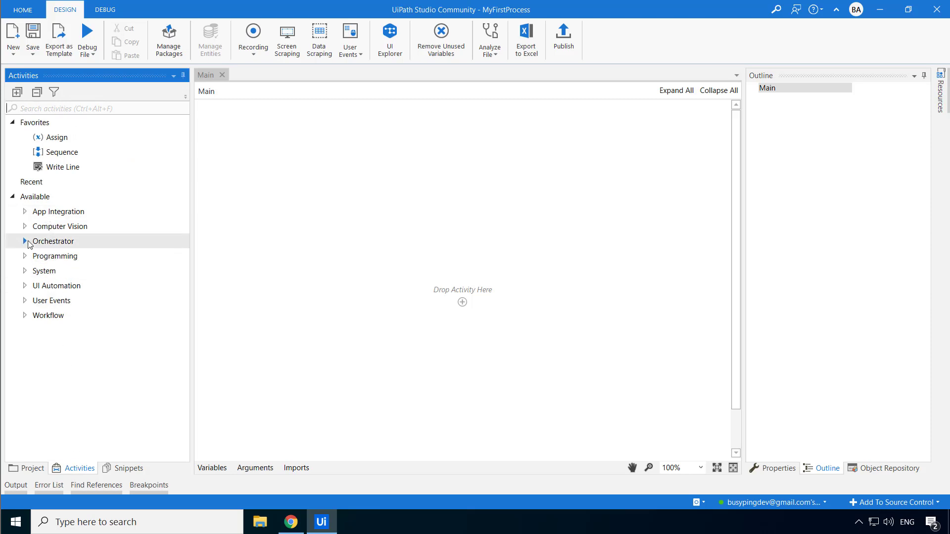
# - Expand the Orchestrator category, then App Integration > Excel to see its workbook activities
pyautogui.click(26, 241)
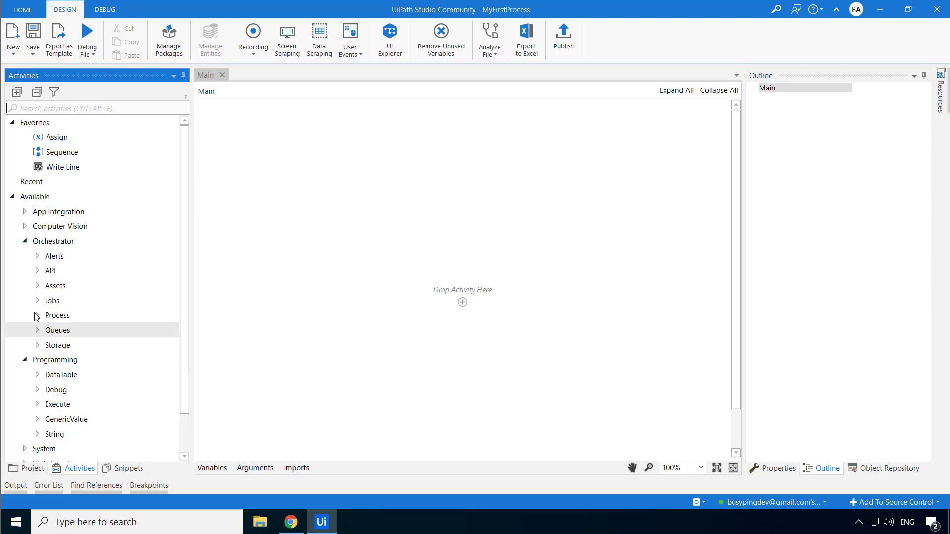
pyautogui.scroll(-3)
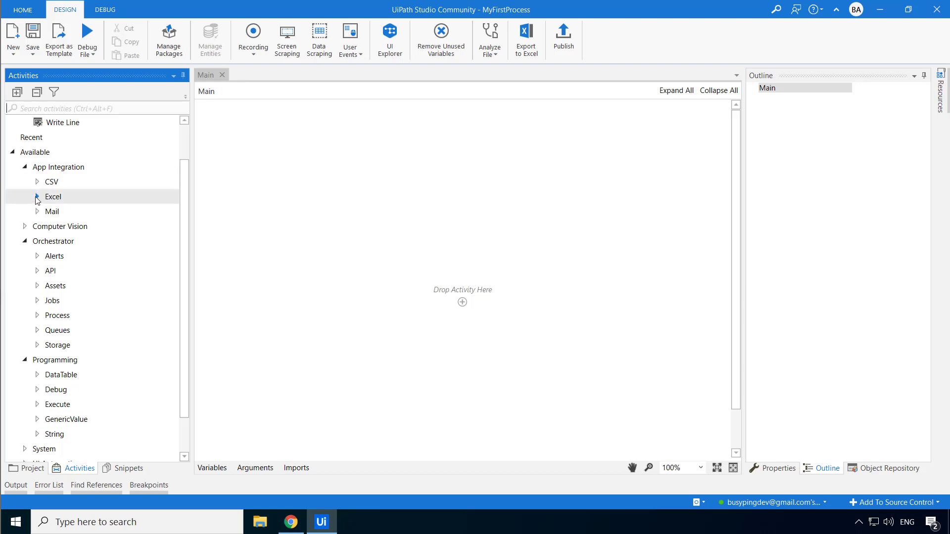
pyautogui.click(37, 196)
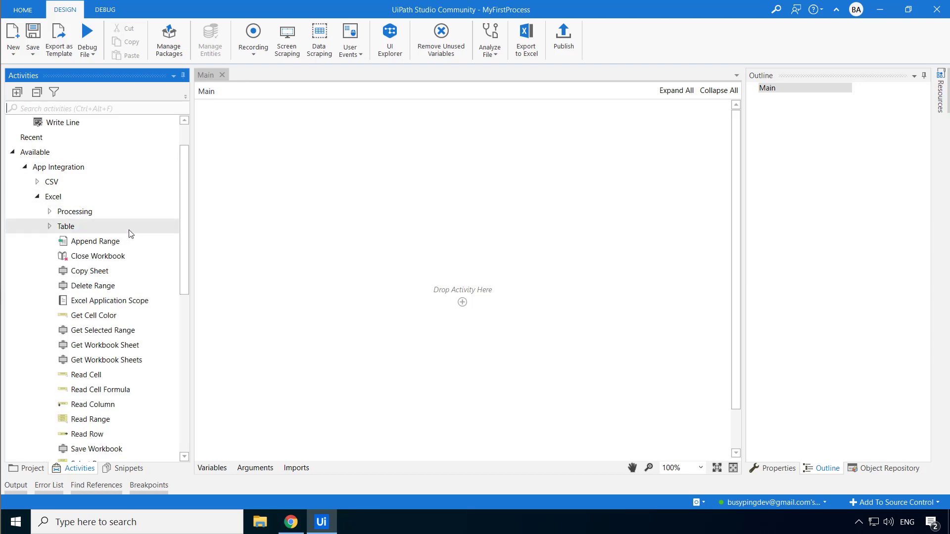
pyautogui.scroll(-3)
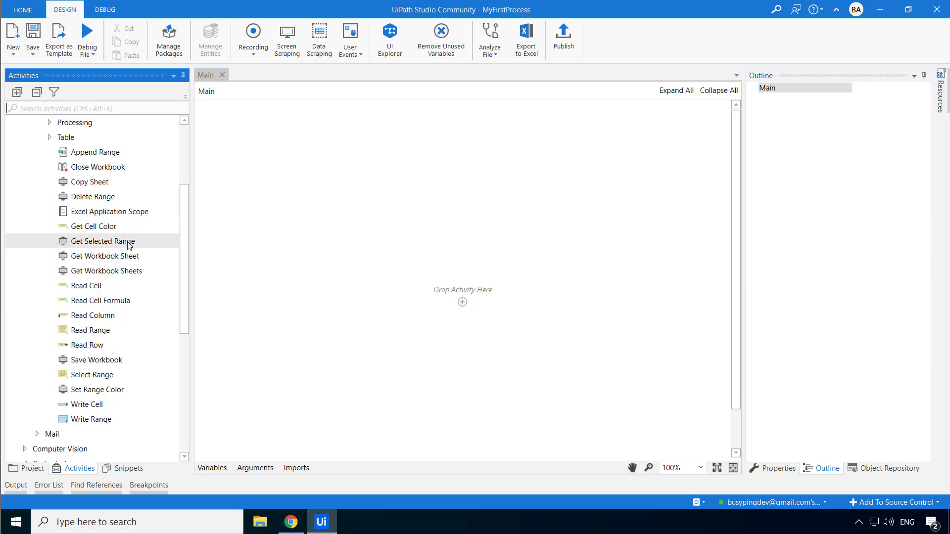
pyautogui.moveTo(87, 405)
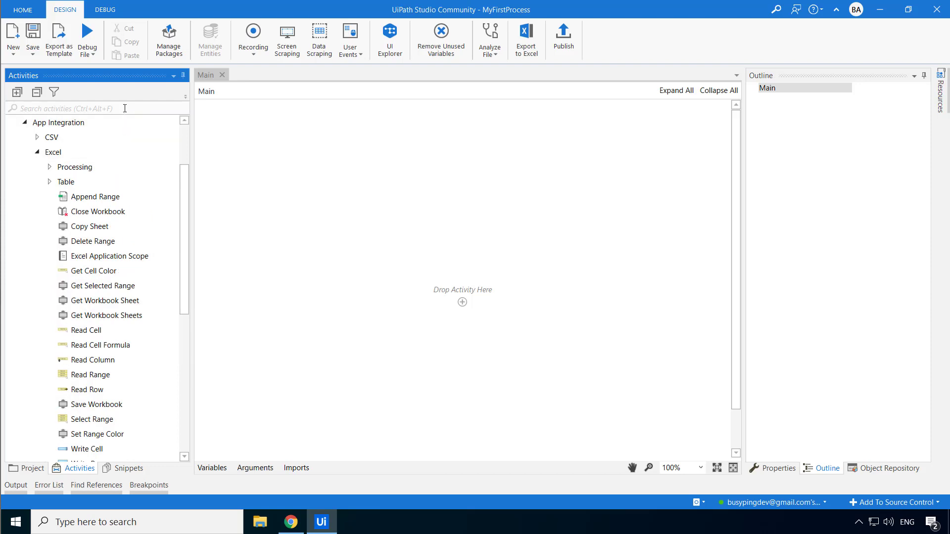
pyautogui.write('Read Cell')
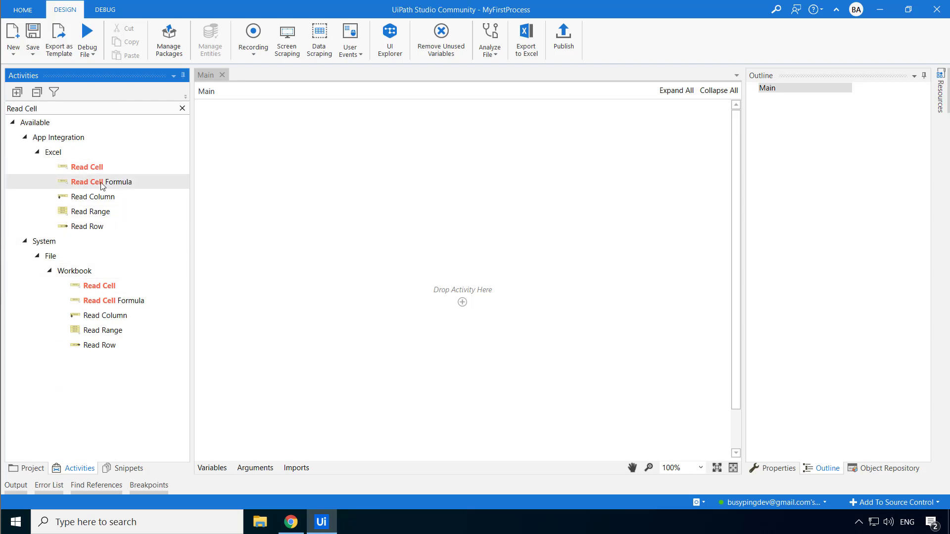
pyautogui.click(181, 109)
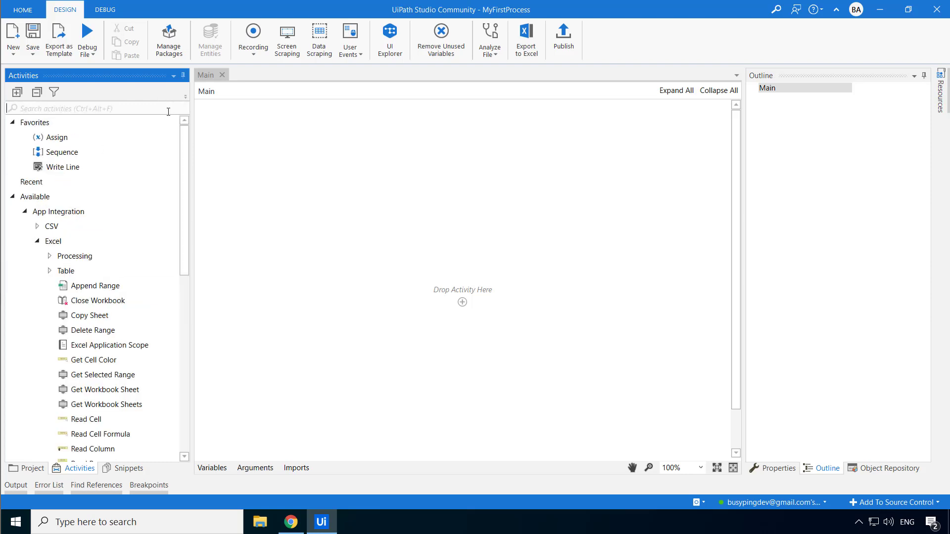
pyautogui.moveTo(332, 271)
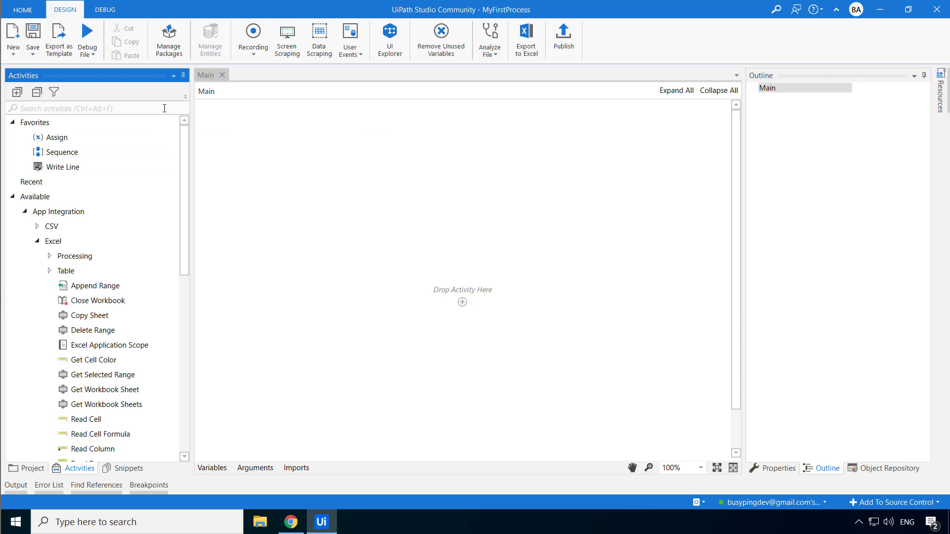
# - Search 'open application' and place an Open Application activity in the Main sequence
pyautogui.write('open application')
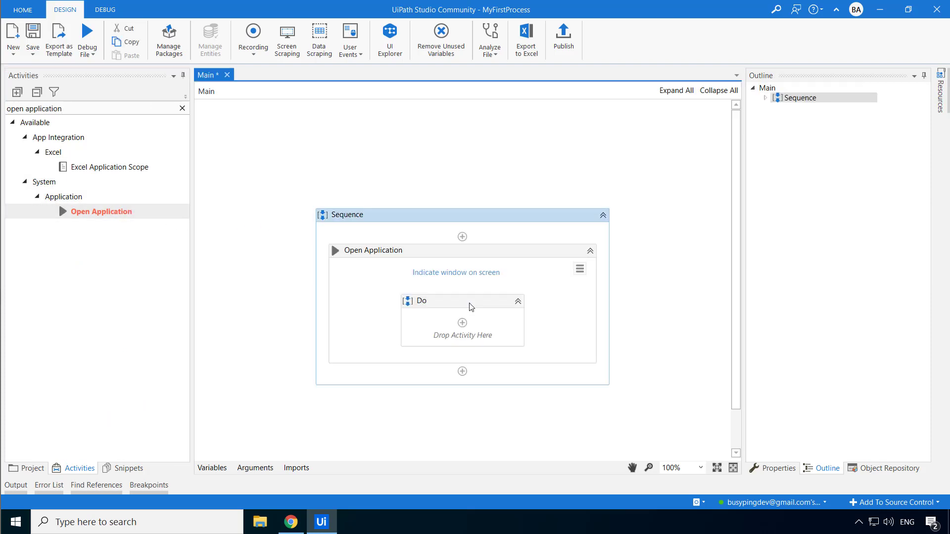
pyautogui.moveTo(581, 251)
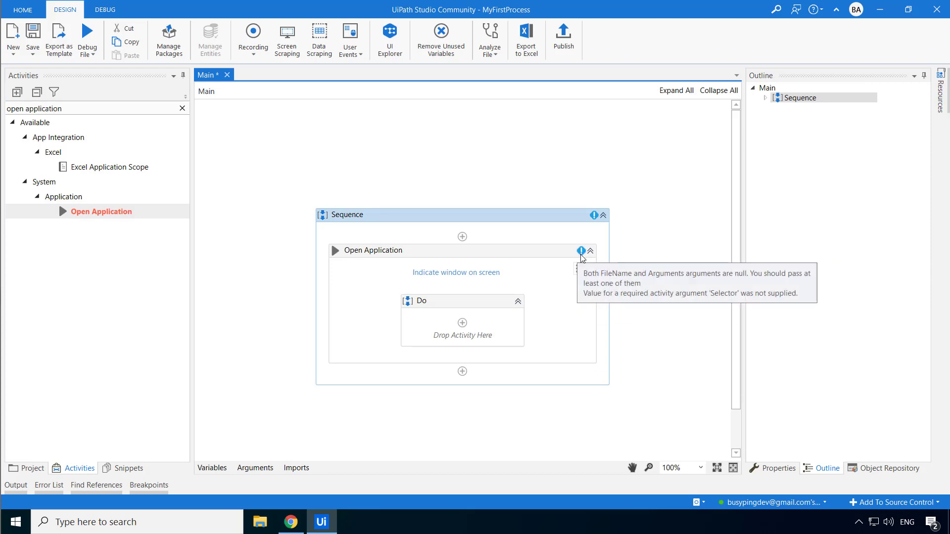
pyautogui.moveTo(591, 222)
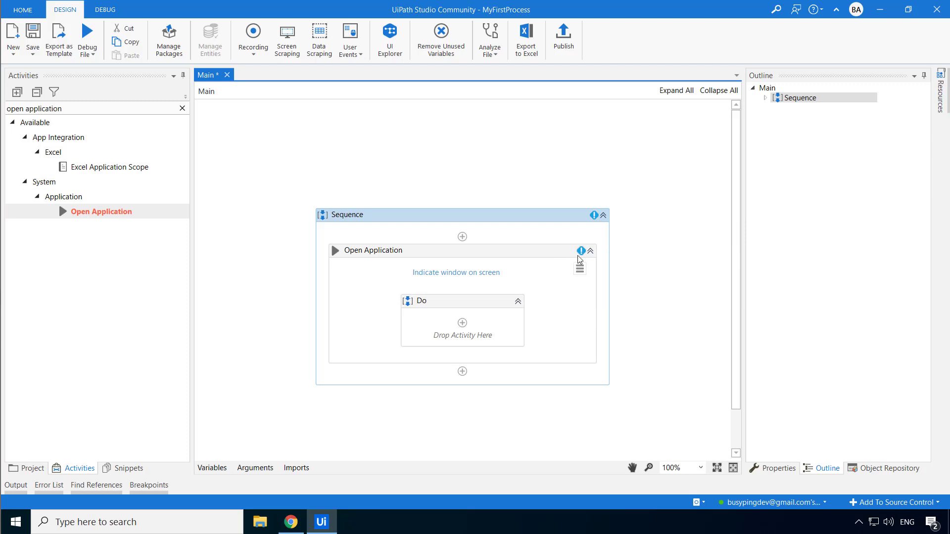
pyautogui.moveTo(581, 250)
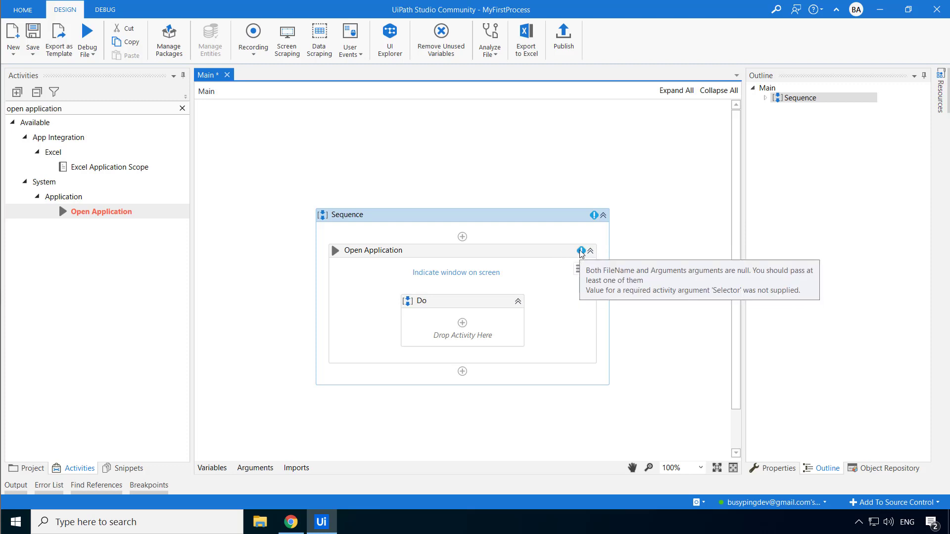
pyautogui.moveTo(586, 260)
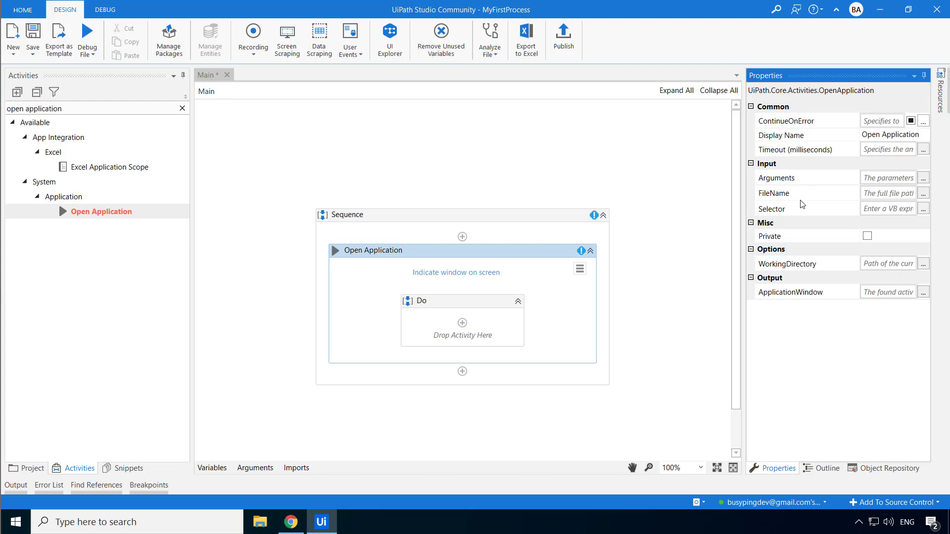
pyautogui.moveTo(673, 266)
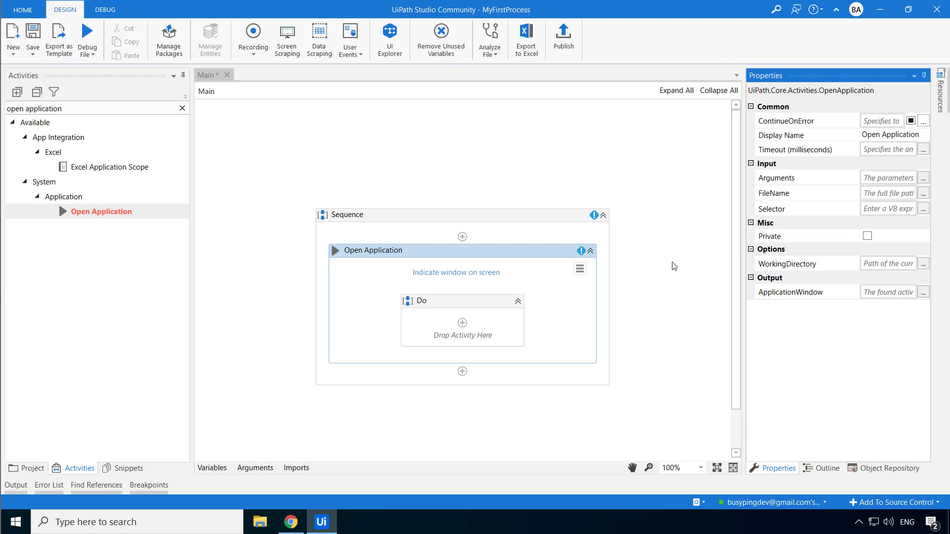
pyautogui.moveTo(762, 216)
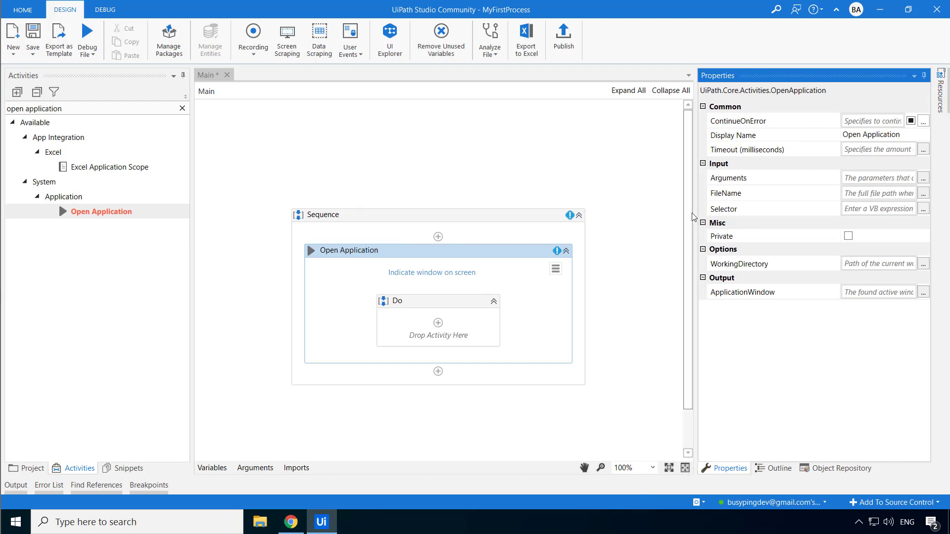
pyautogui.moveTo(431, 277)
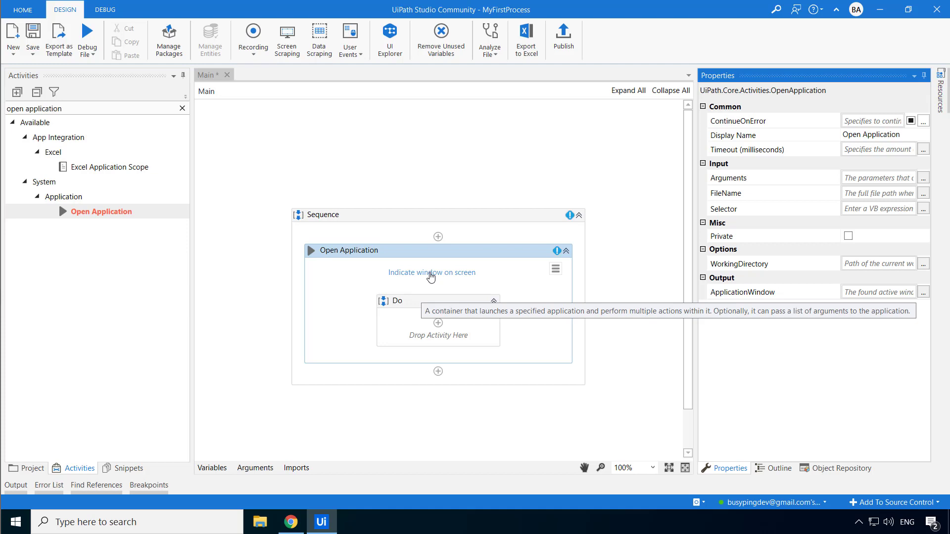
# - Launch Notepad from the Start menu by searching 'notepad'
pyautogui.click(15, 521)
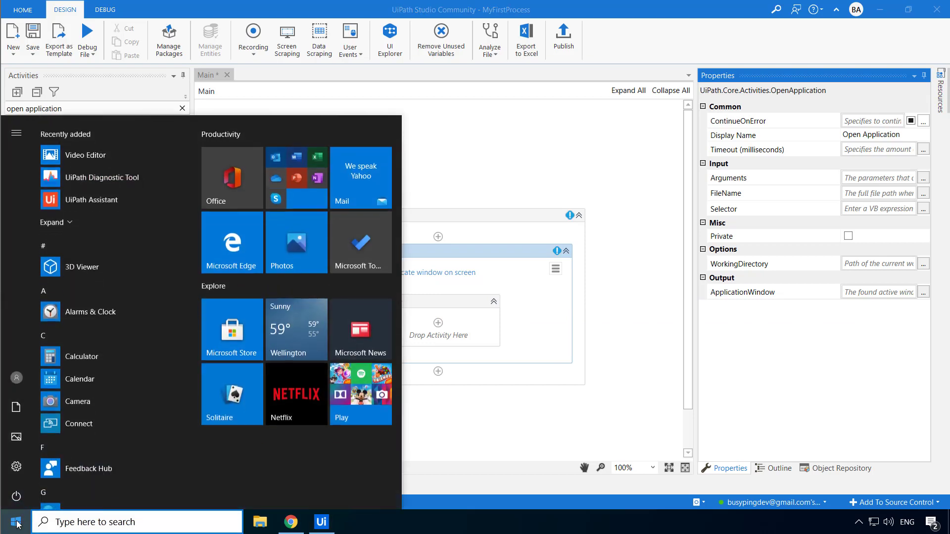
pyautogui.write('notepad')
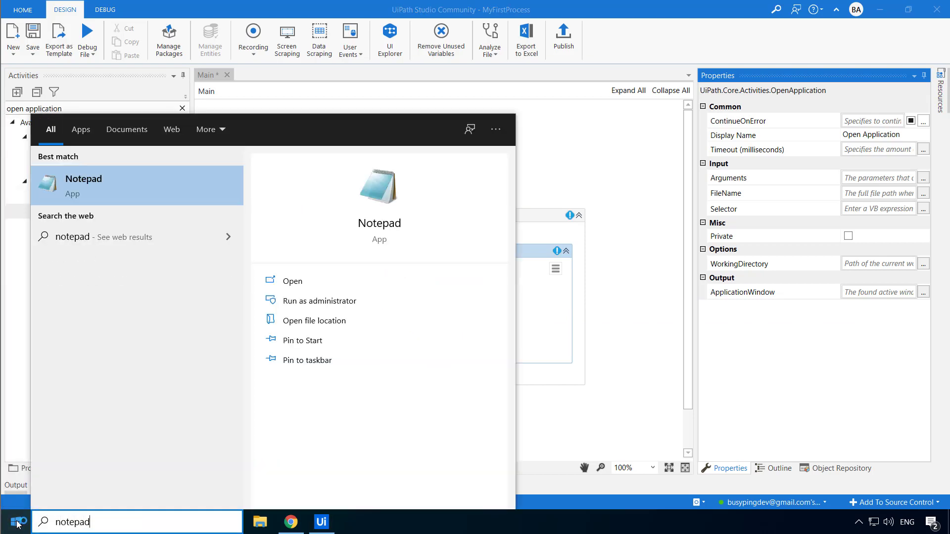
pyautogui.click(83, 185)
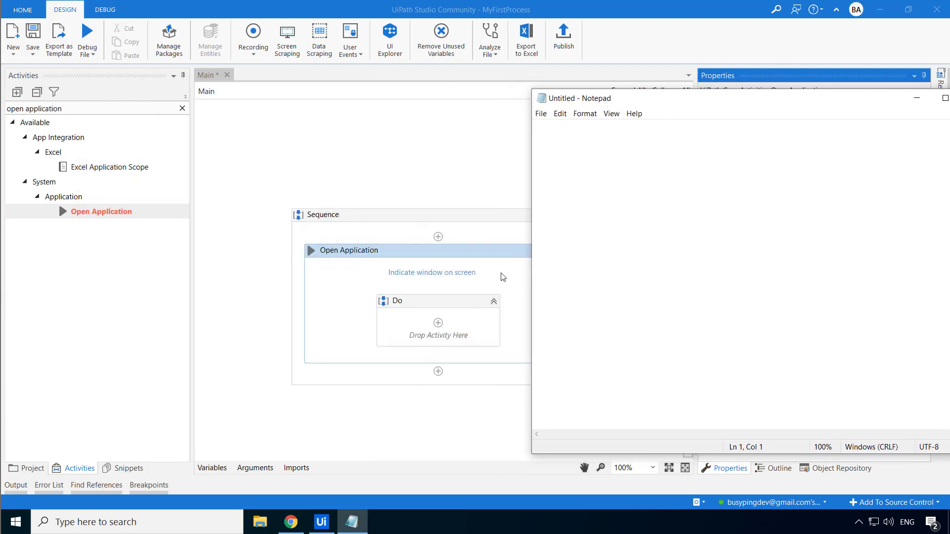
# - Indicate the untitled Notepad window as the Open Application target (notepad.exe)
pyautogui.click(432, 272)
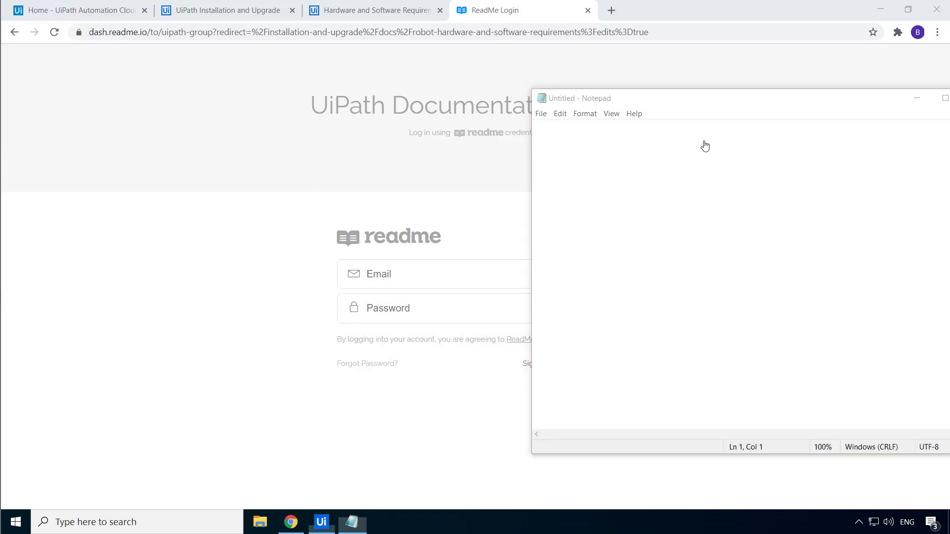
pyautogui.click(320, 521)
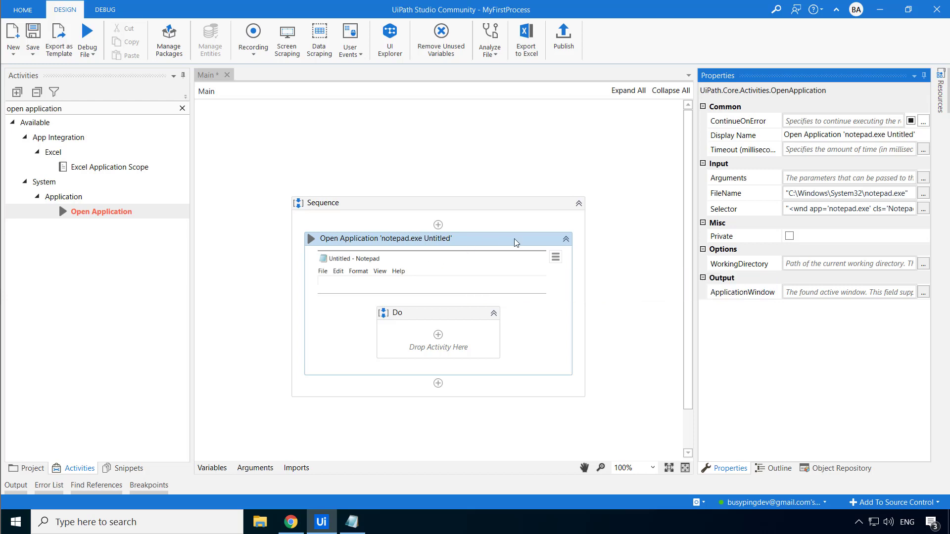
pyautogui.moveTo(500, 262)
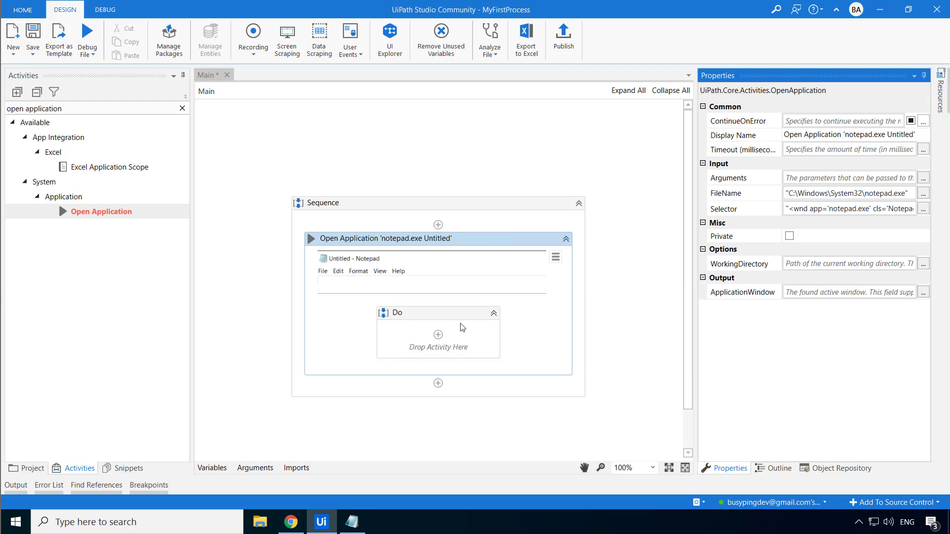
pyautogui.moveTo(463, 328)
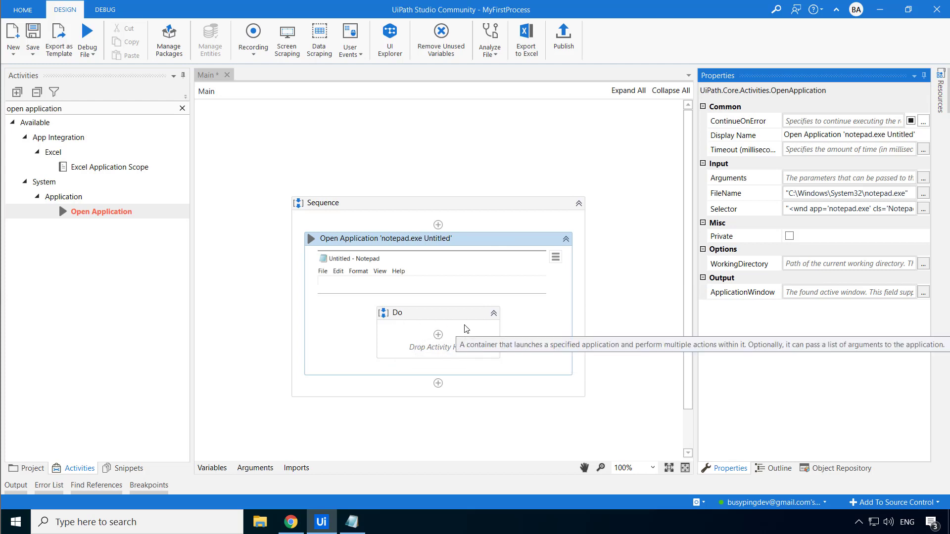
# - Search 'type' and locate the Type Into activity under UI Automation keyboard actions
pyautogui.click(181, 108)
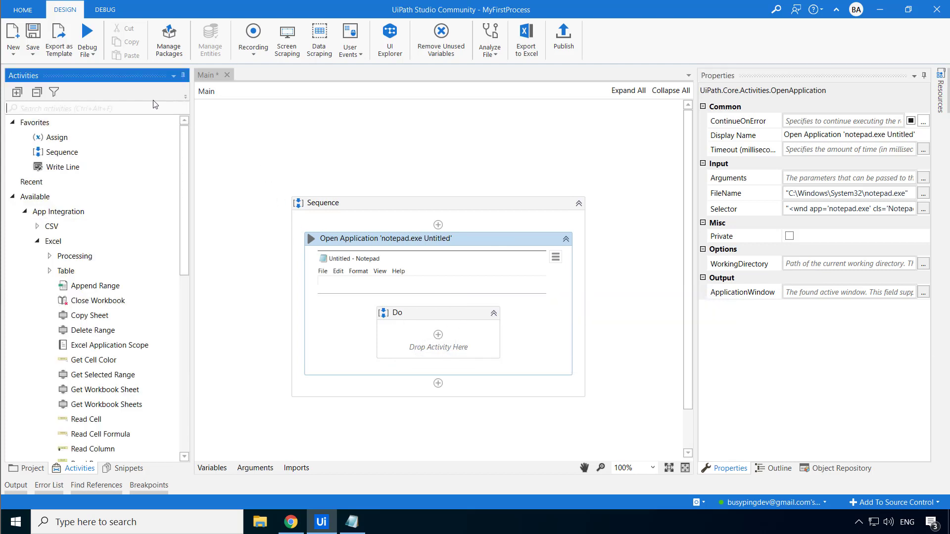
pyautogui.write('type')
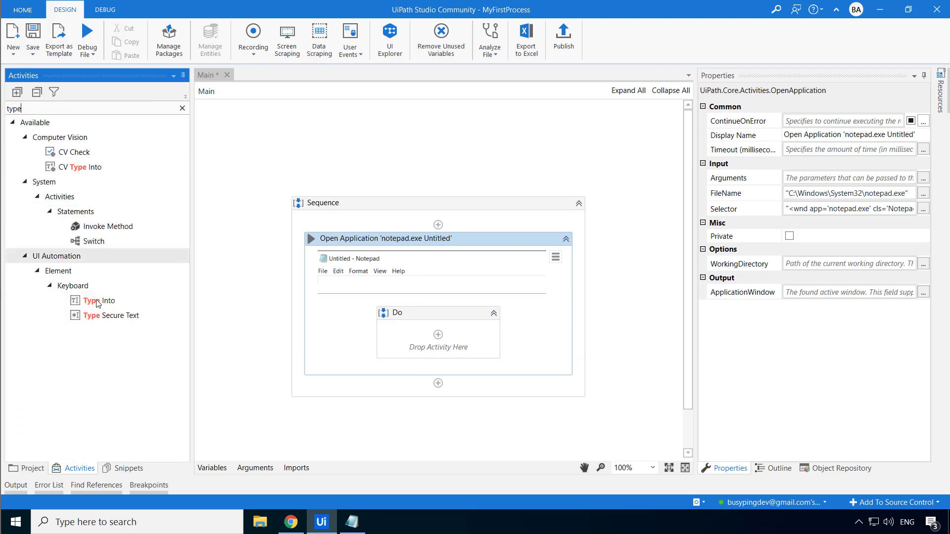
pyautogui.click(98, 301)
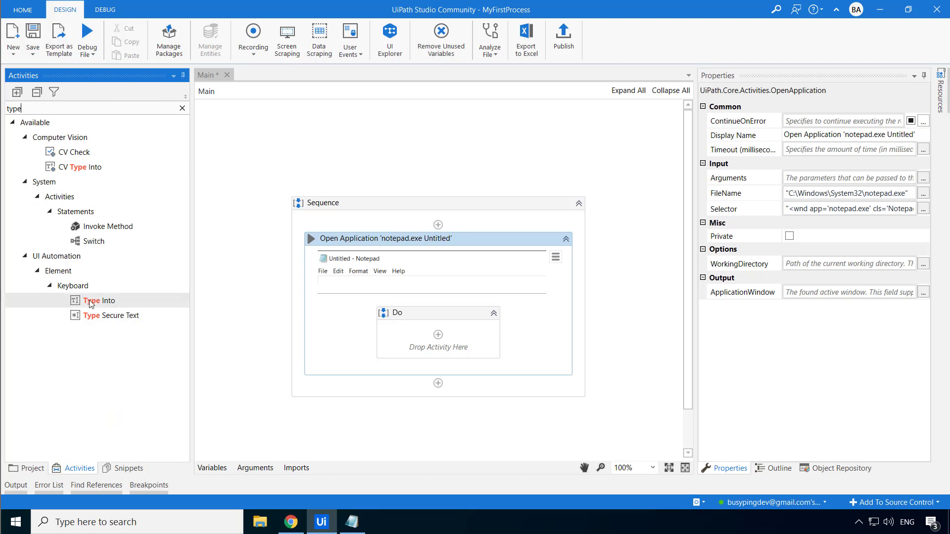
pyautogui.moveTo(96, 301)
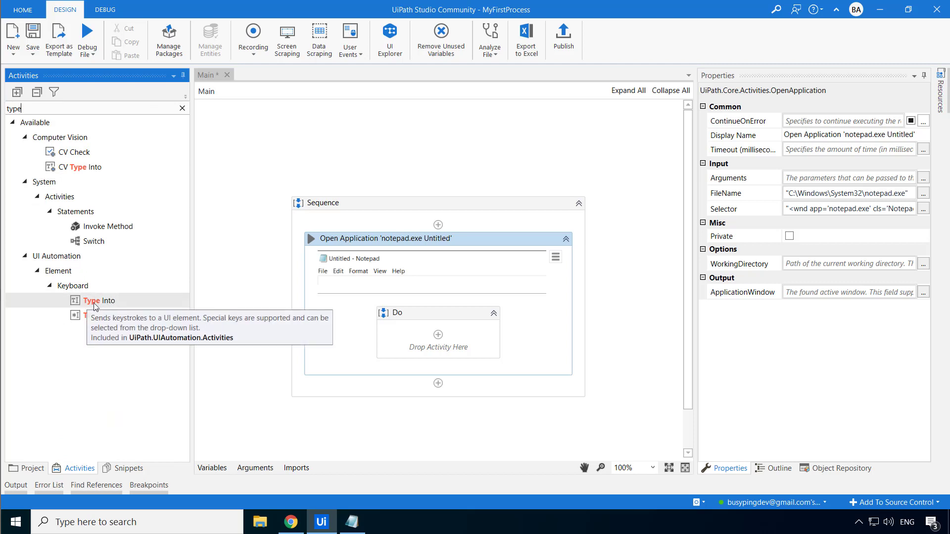
pyautogui.moveTo(96, 306)
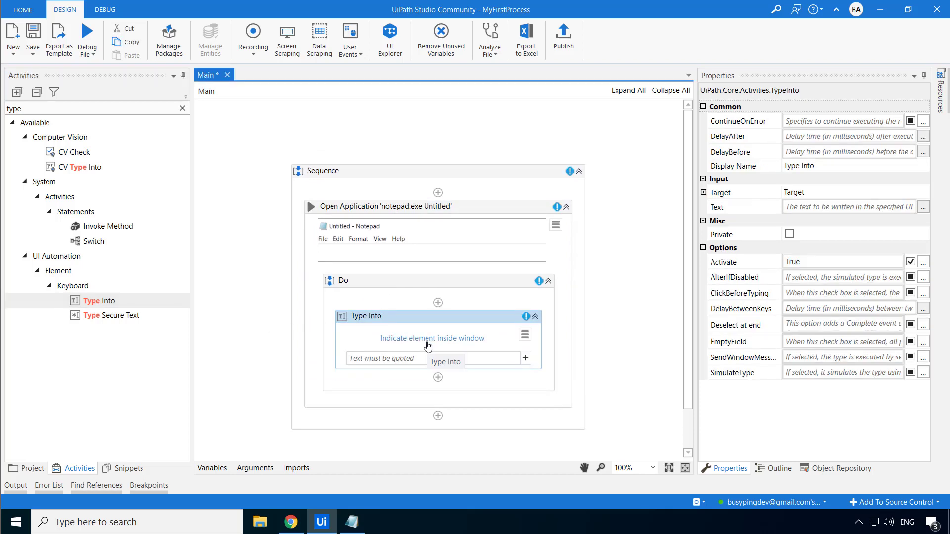
pyautogui.moveTo(477, 349)
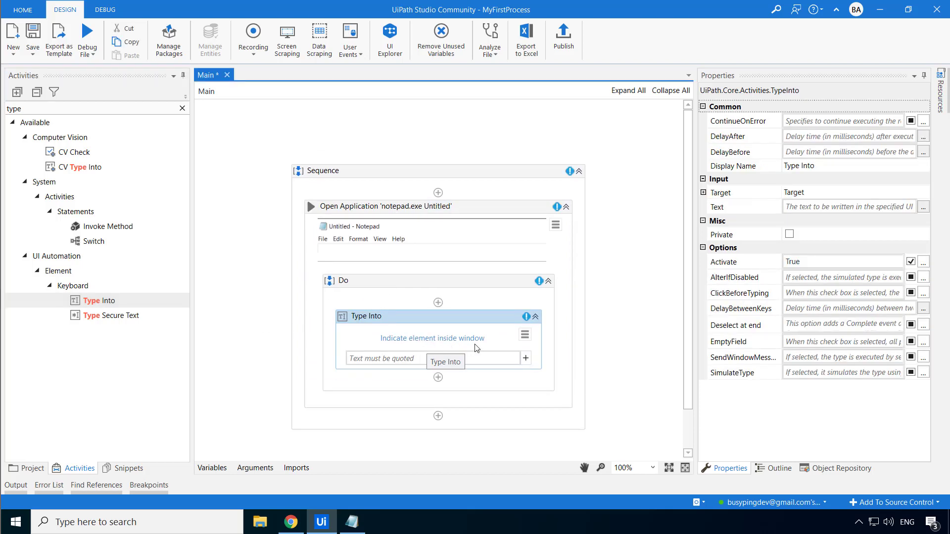
pyautogui.moveTo(462, 350)
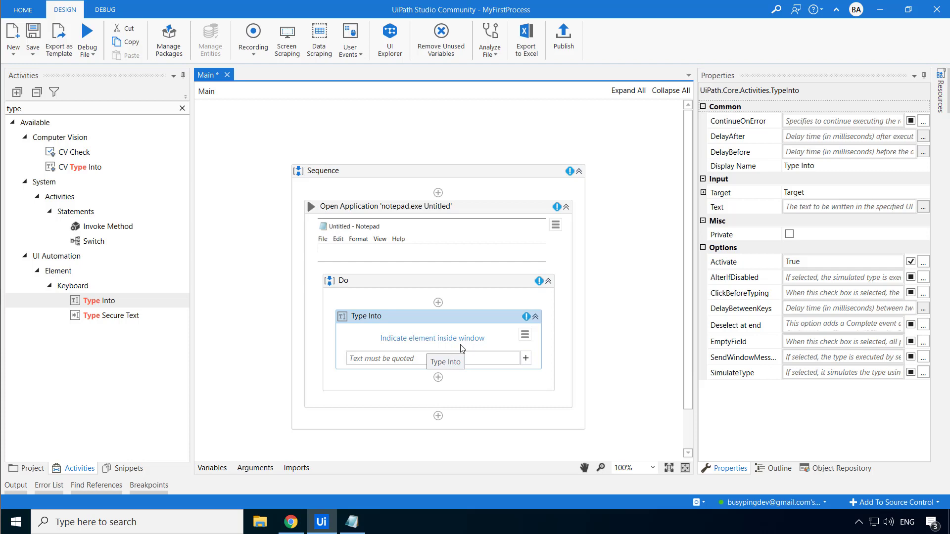
pyautogui.moveTo(423, 263)
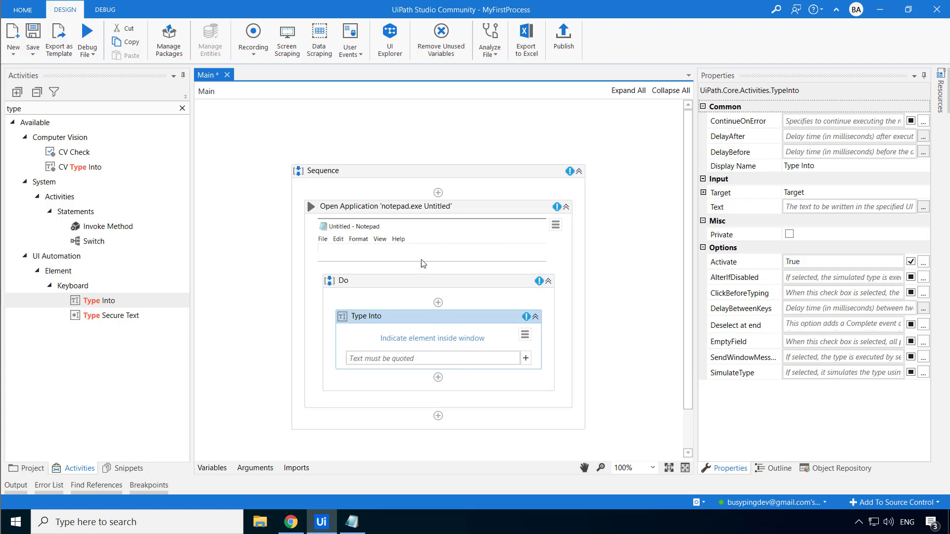
pyautogui.moveTo(430, 359)
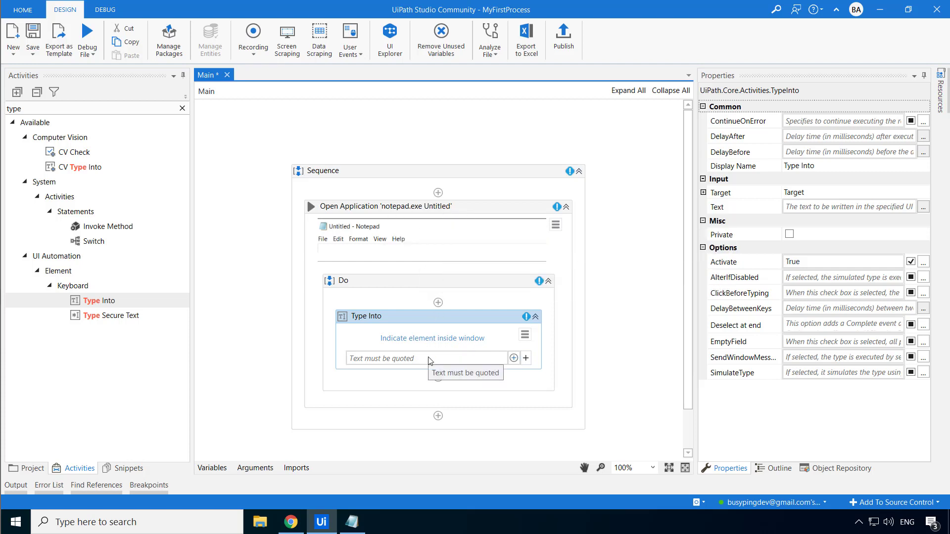
pyautogui.moveTo(492, 329)
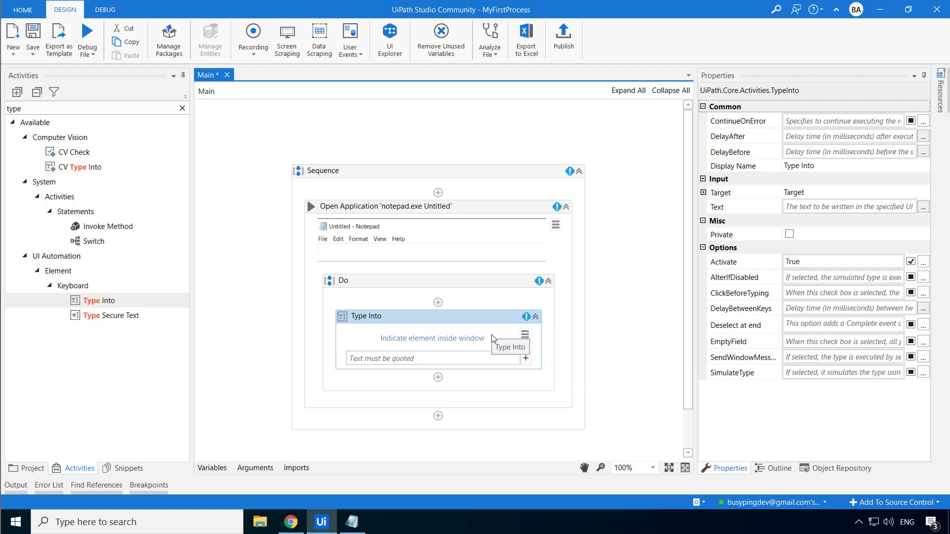
pyautogui.moveTo(527, 316)
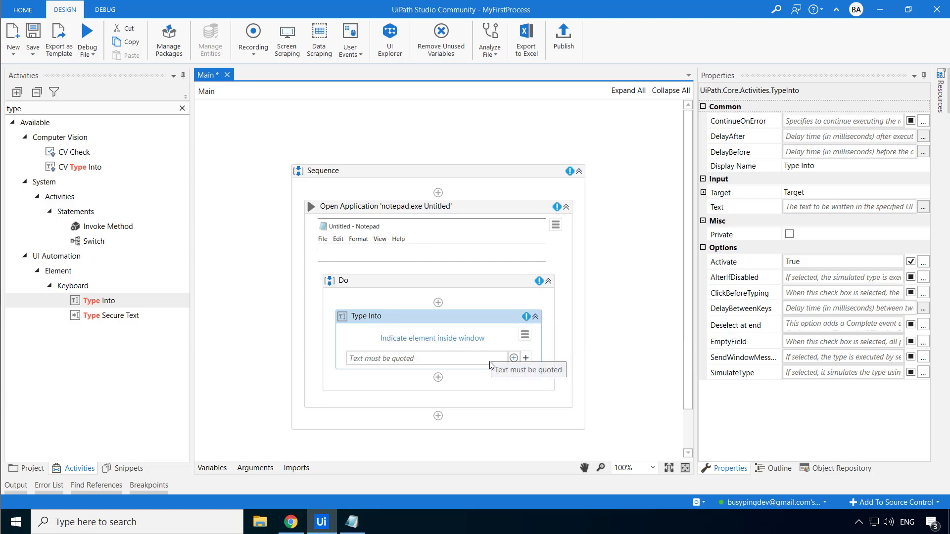
# - Set the Type Into text in Notepad's Do block to "This is my first automation project"
pyautogui.click(423, 358)
pyautogui.write('"This is my first automation pro')
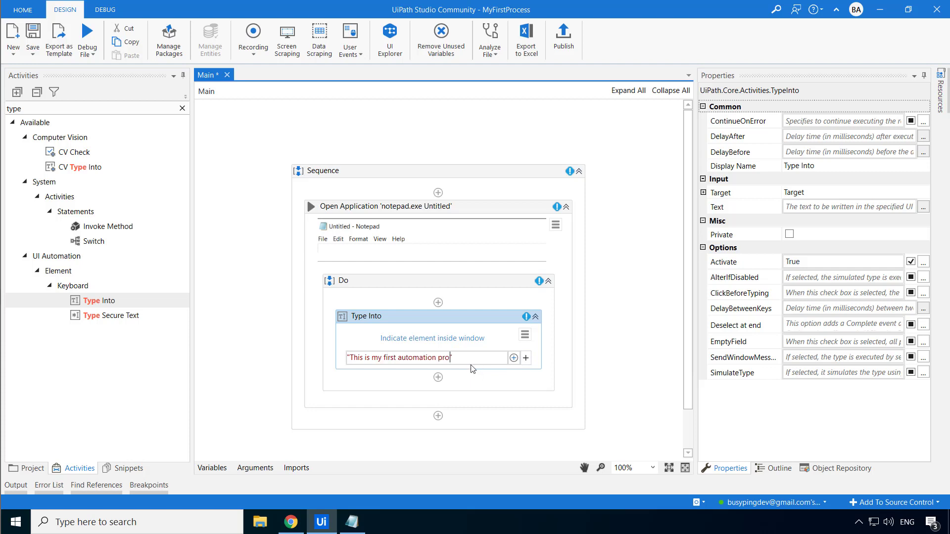
pyautogui.write('ject"')
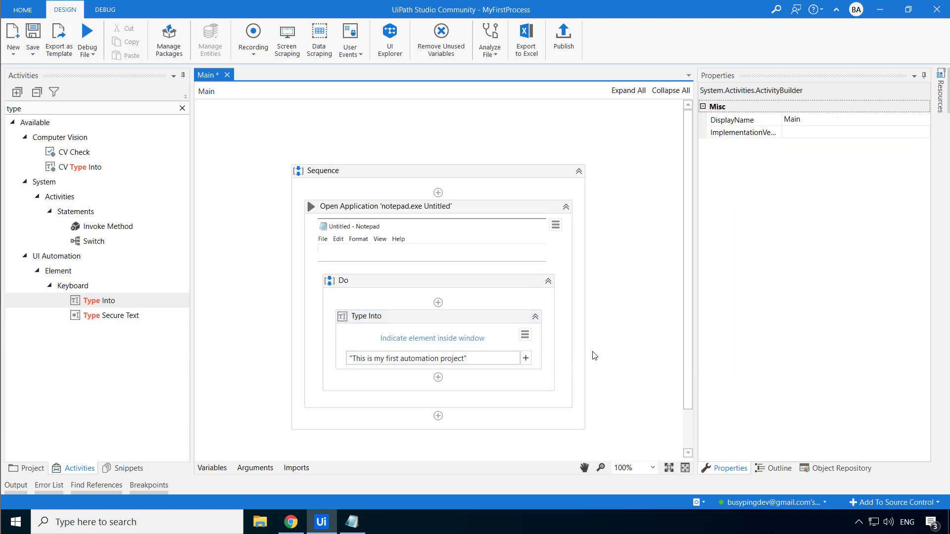
pyautogui.moveTo(631, 363)
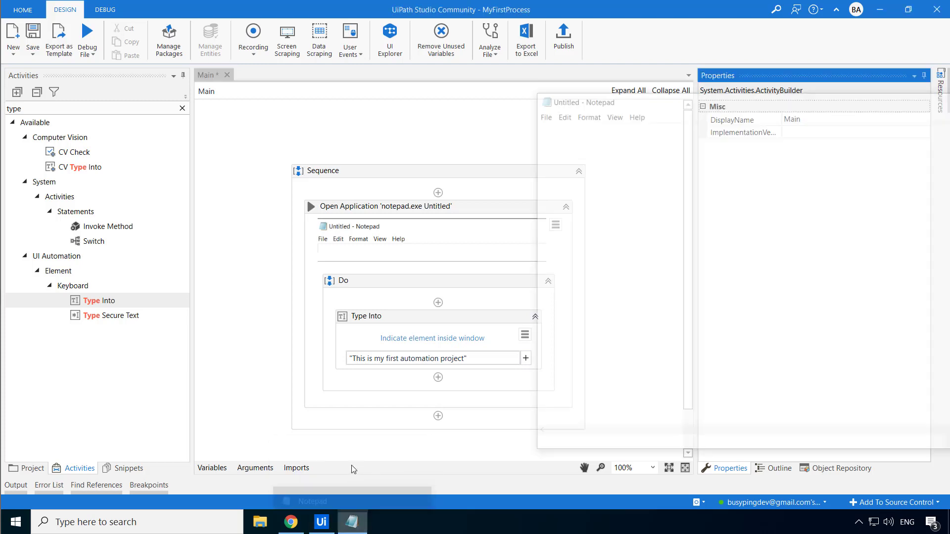
pyautogui.moveTo(88, 37)
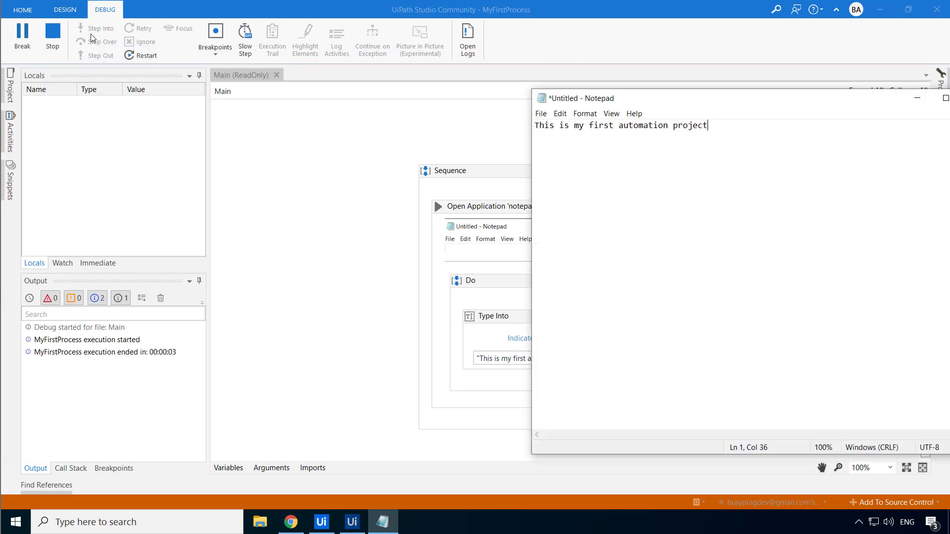
# - Run Main so Notepad opens showing 'This is my first automation project'
pyautogui.click(65, 10)
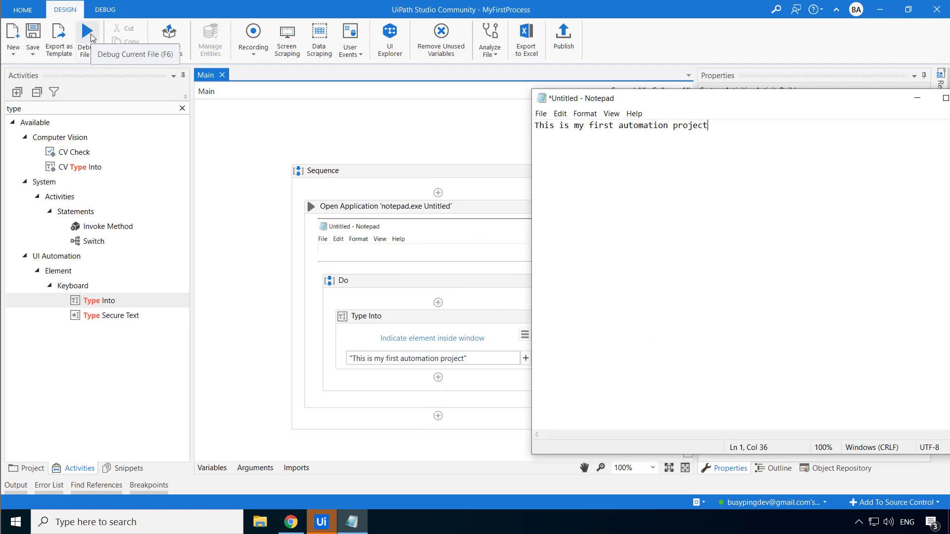